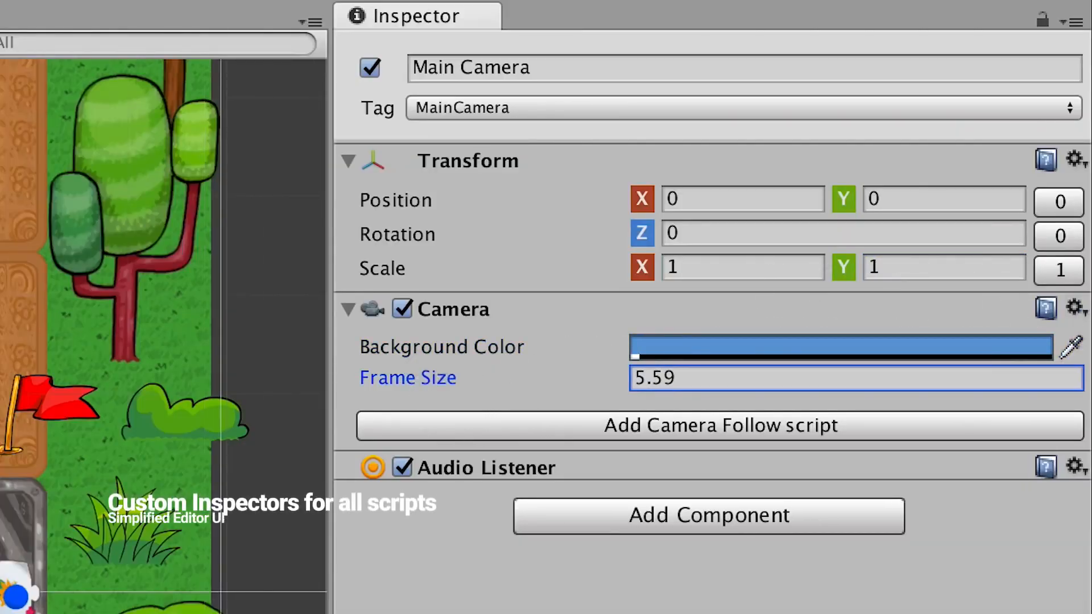
Import the Unity Playground package from the Asset Store, accepting the project settings overwrite.
click(719, 425)
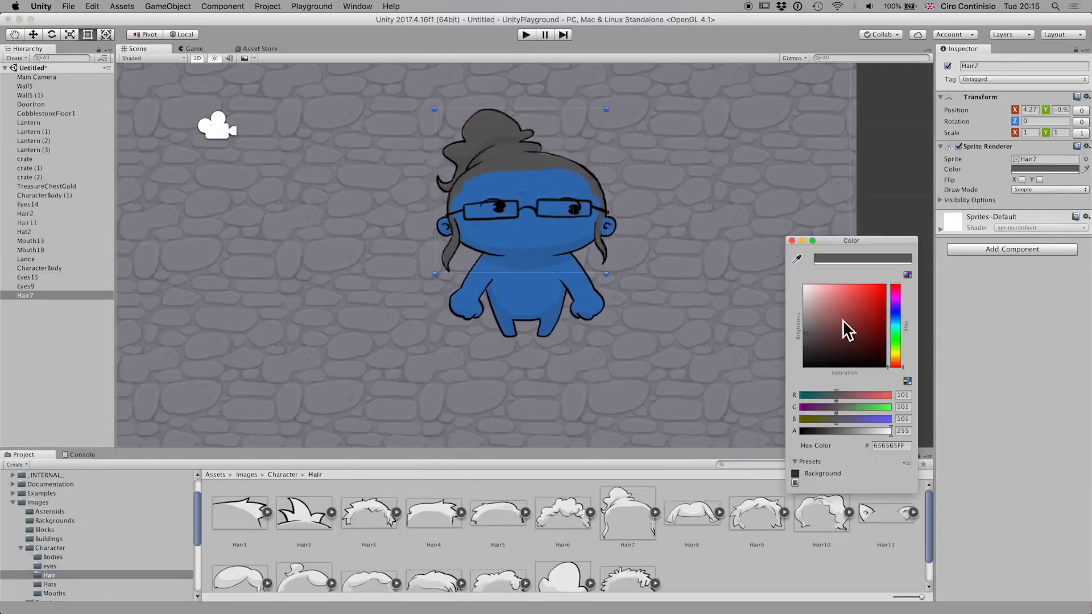
click(526, 34)
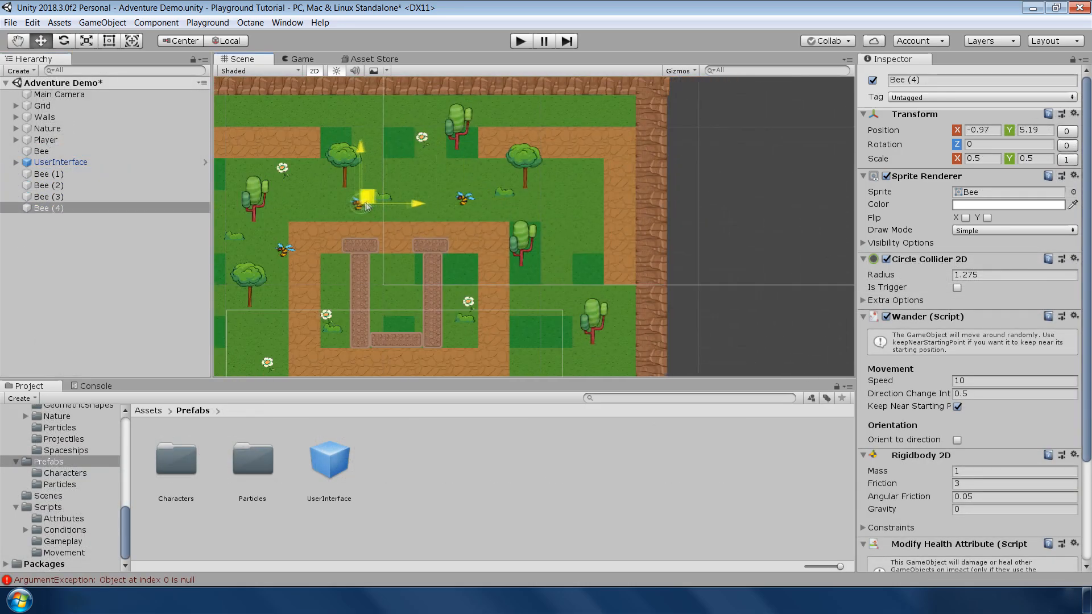
click(519, 40)
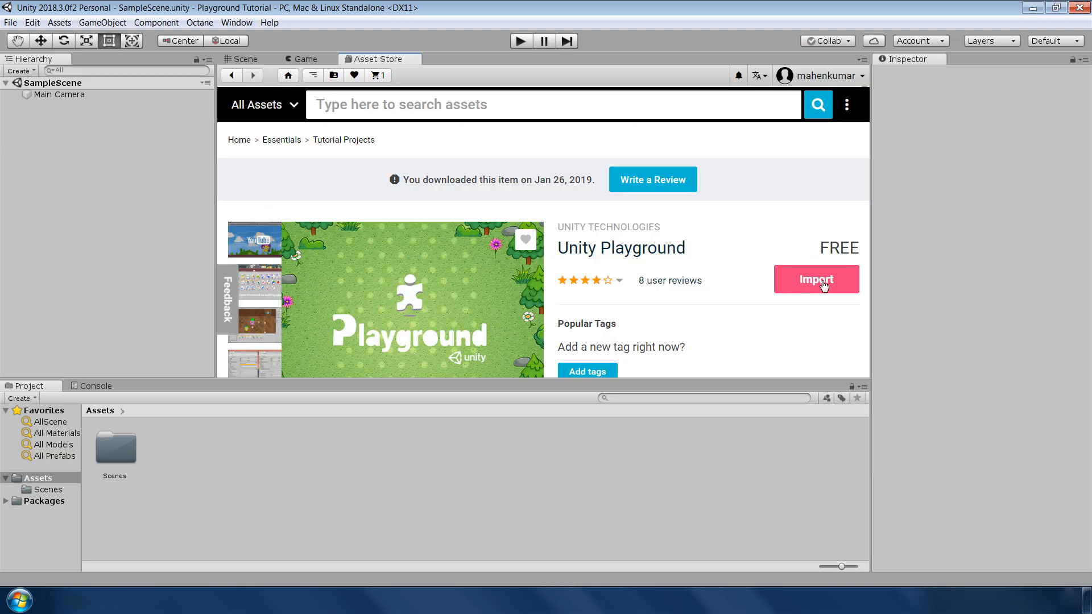
click(815, 279)
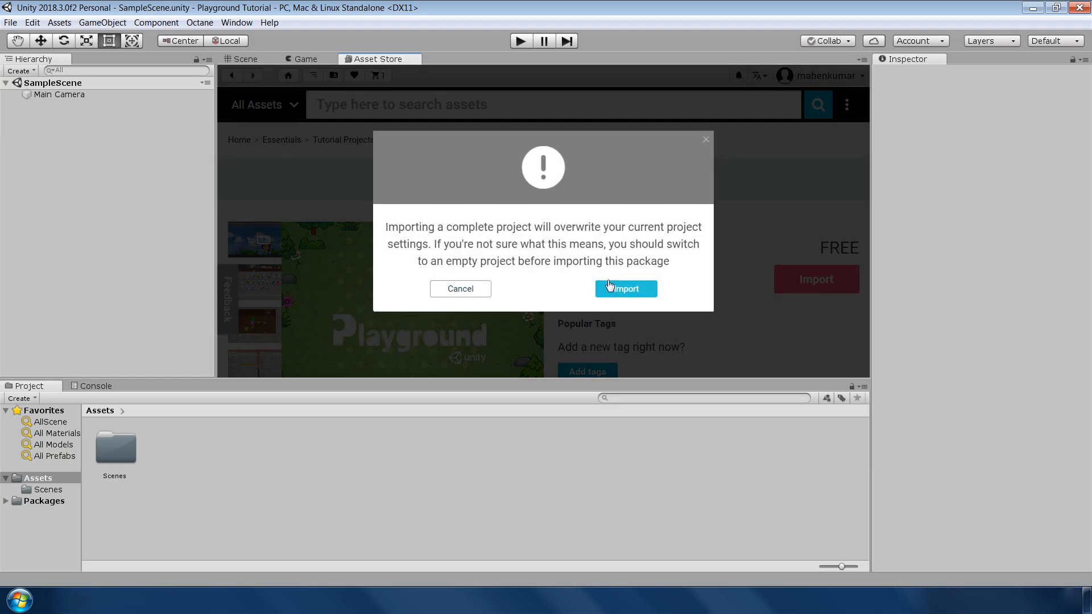
click(625, 288)
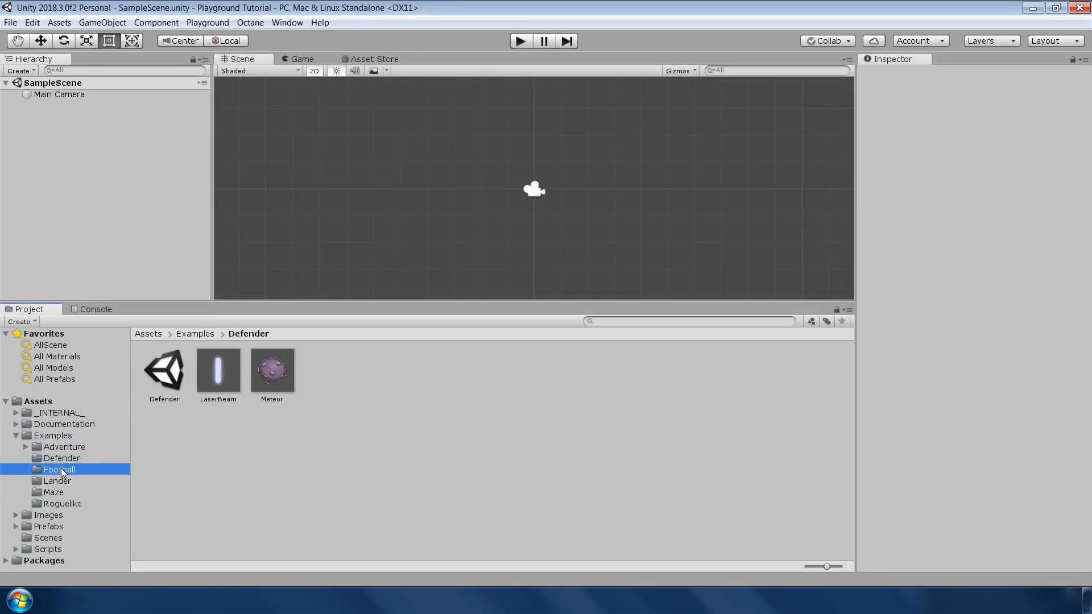
Browse the Football example, background and creature images, and condition, gameplay and movement scripts.
click(53, 493)
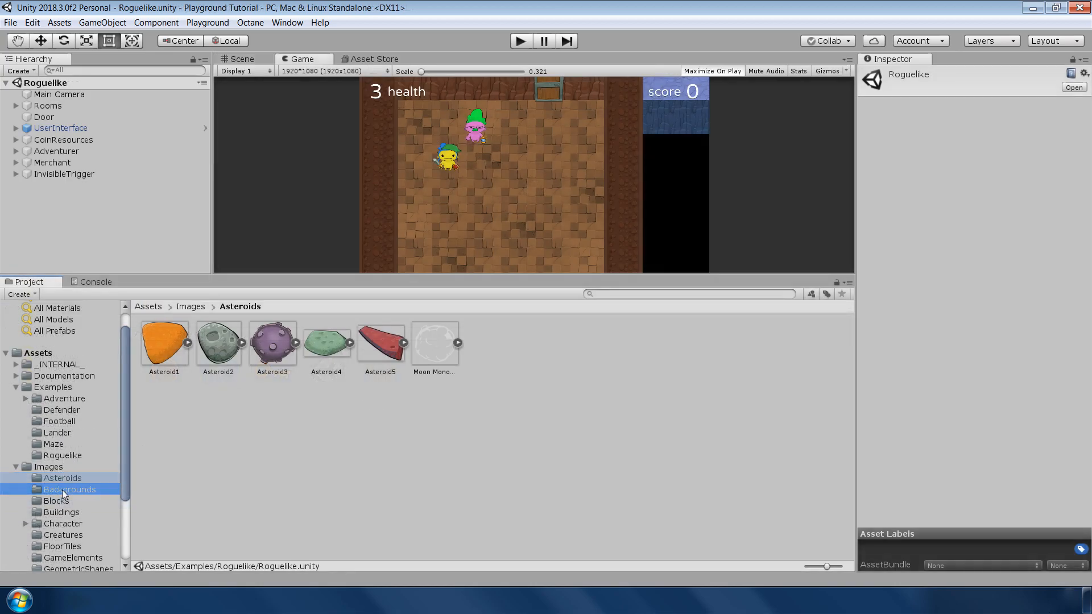
click(62, 534)
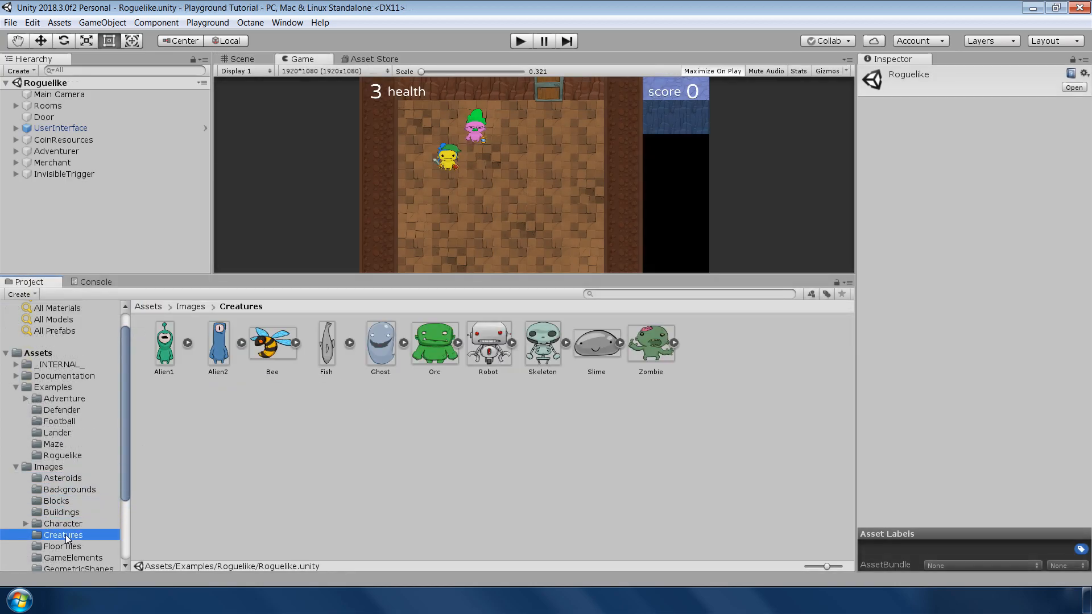
click(57, 496)
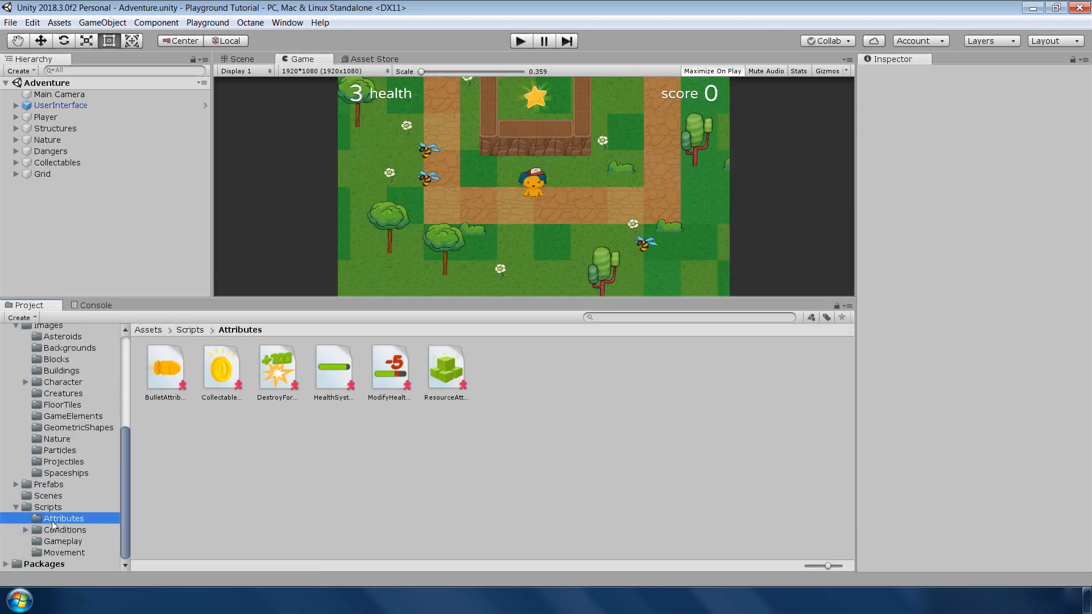
click(64, 530)
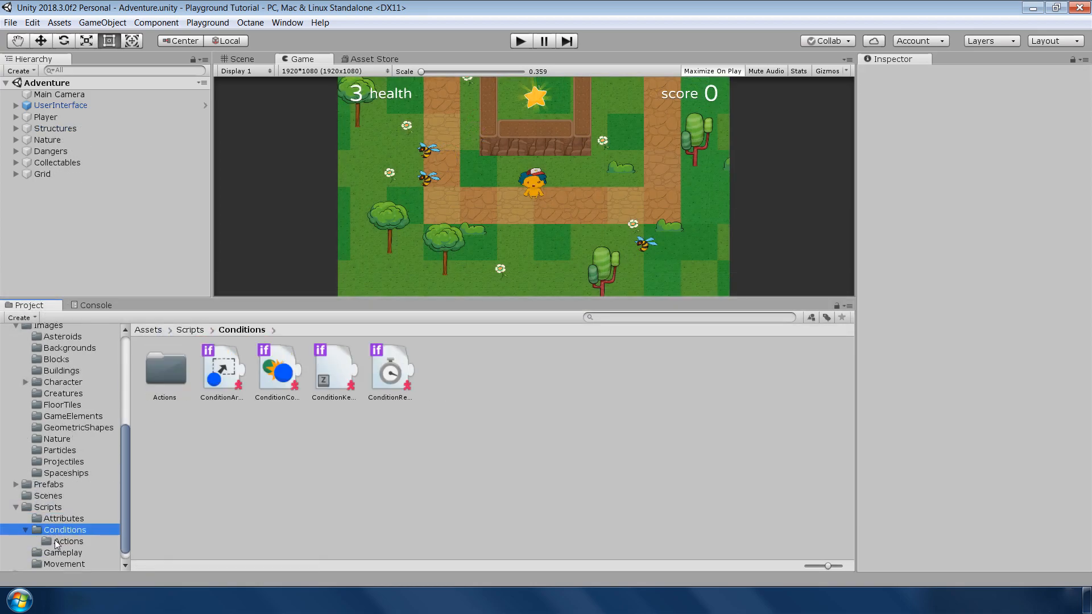
click(63, 541)
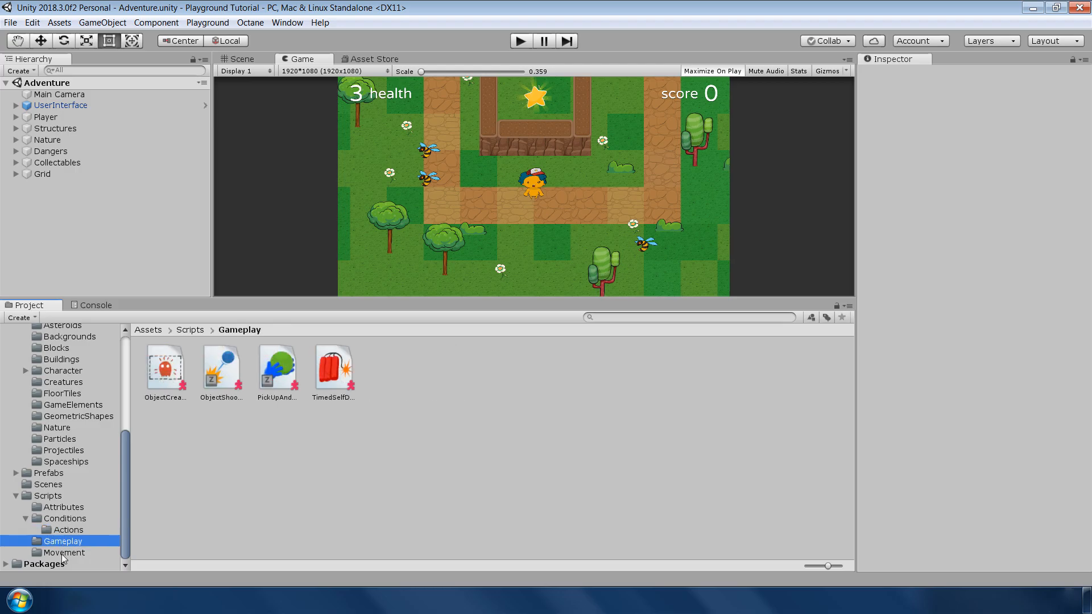
click(63, 553)
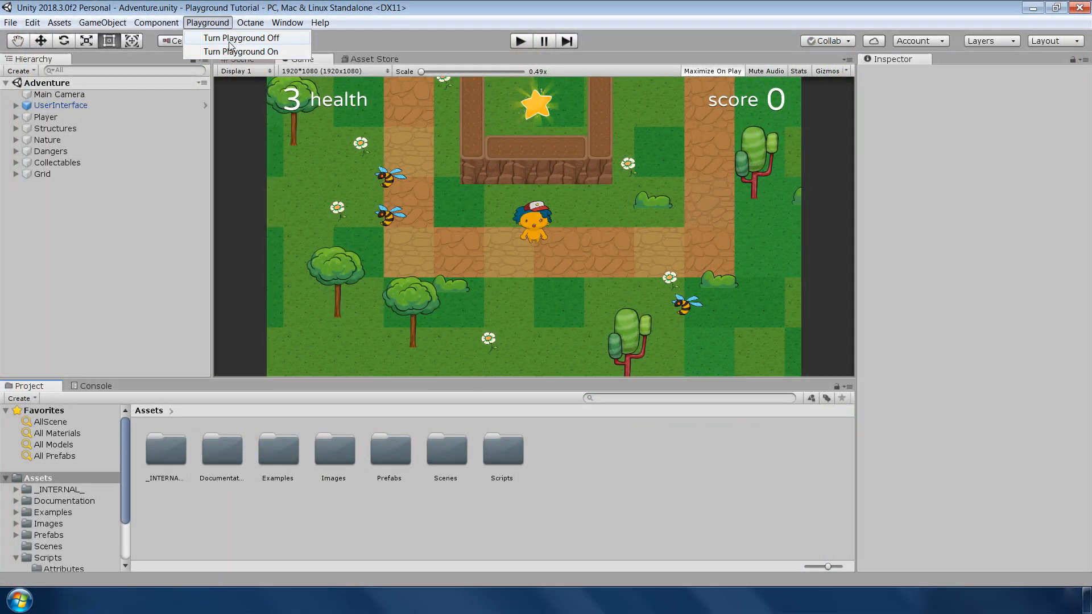
Turn on the Playground features from the Playground menu and start a new empty scene.
click(59, 94)
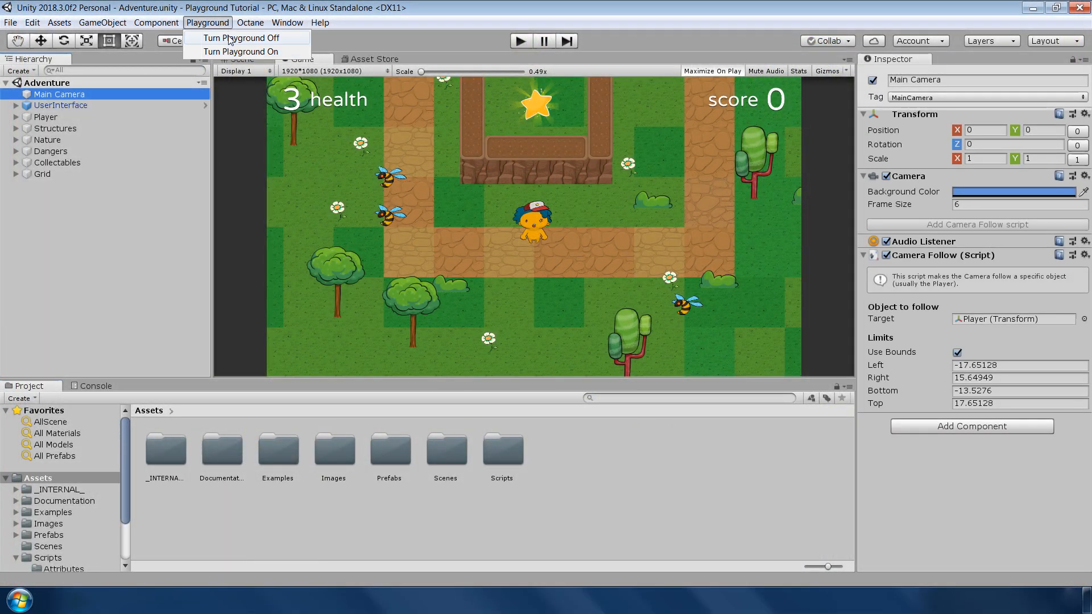
click(240, 51)
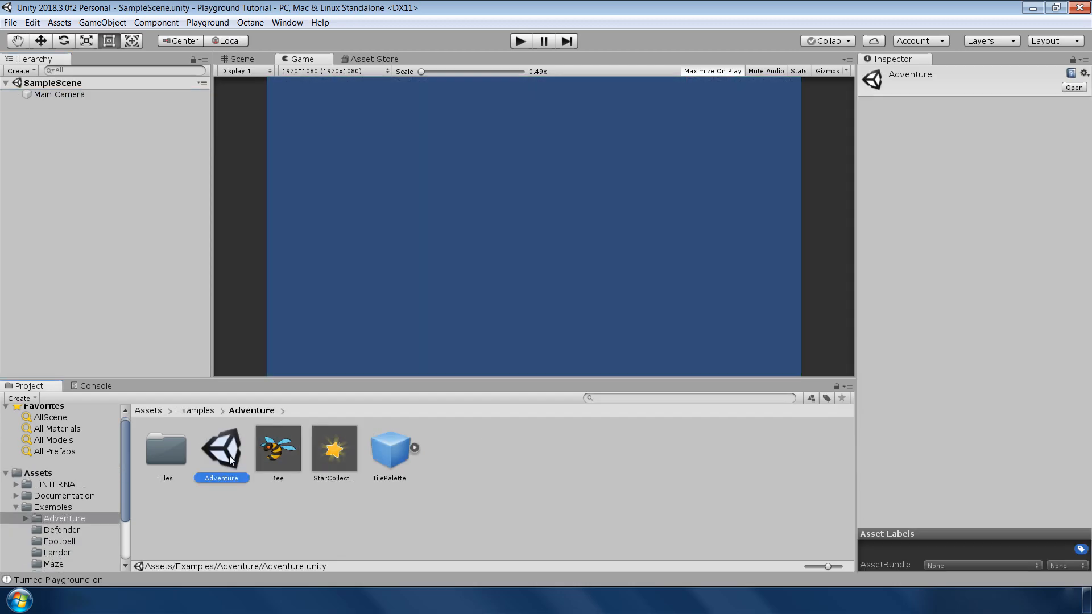
double_click(222, 447)
text(Adventure De)
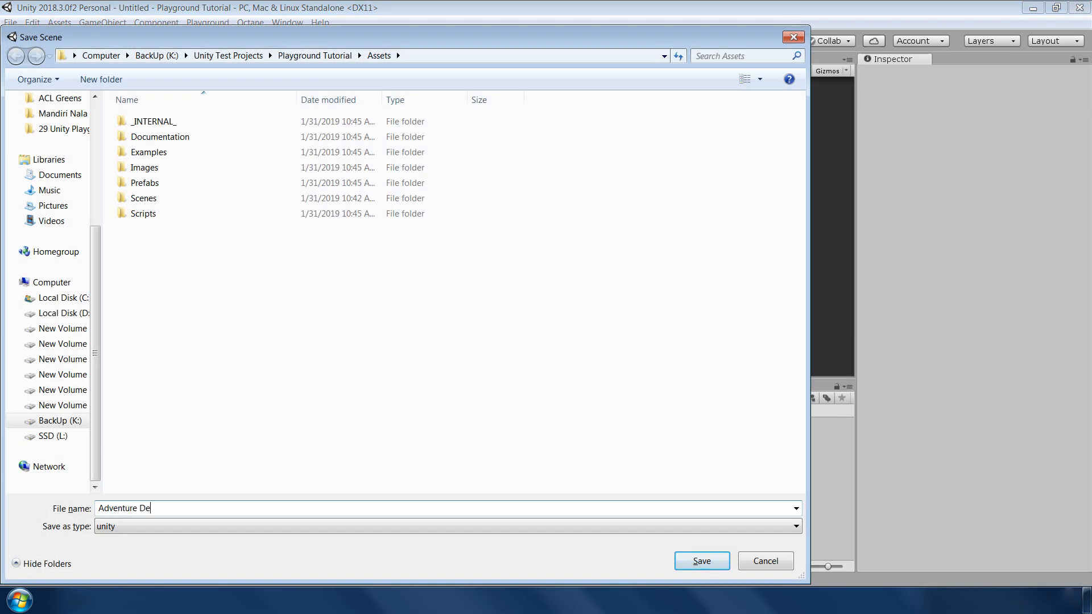
Save the scene as Adventure Demo and set the Main Camera's Frame Size to 6.
click(701, 560)
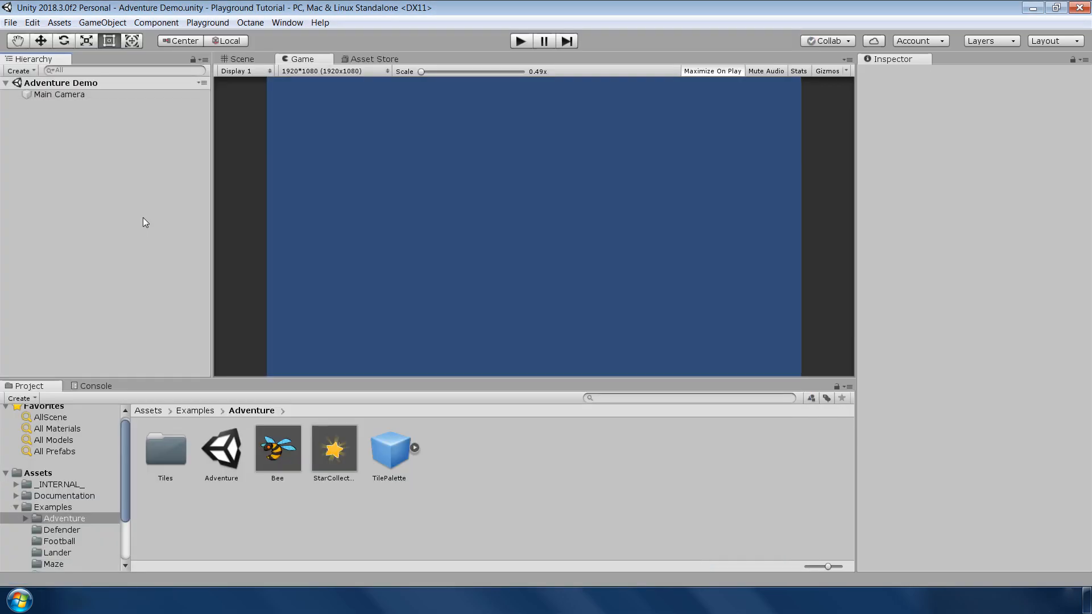
click(61, 94)
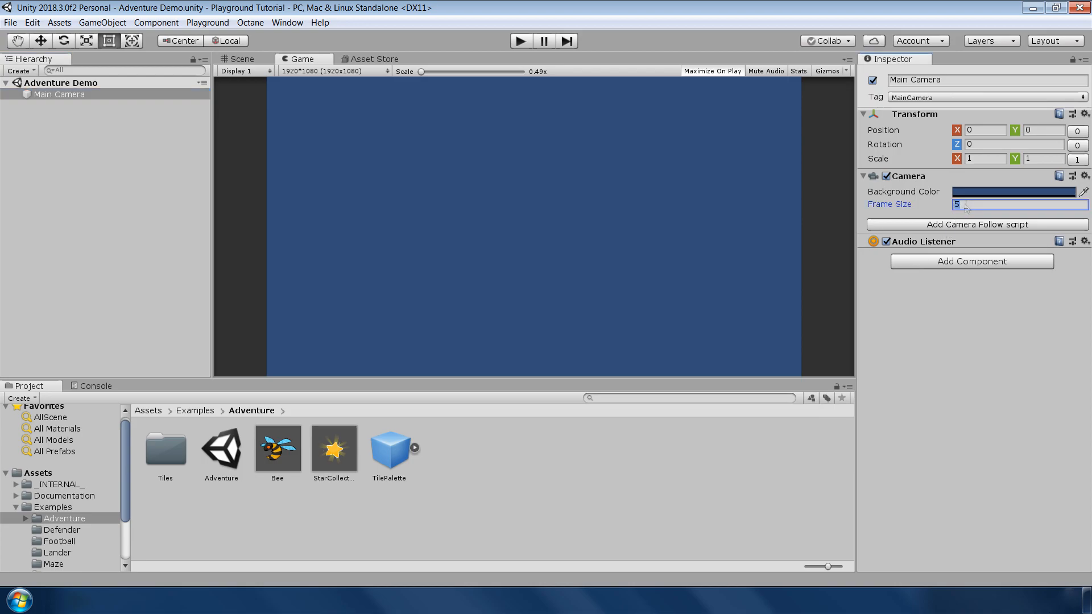
text(6)
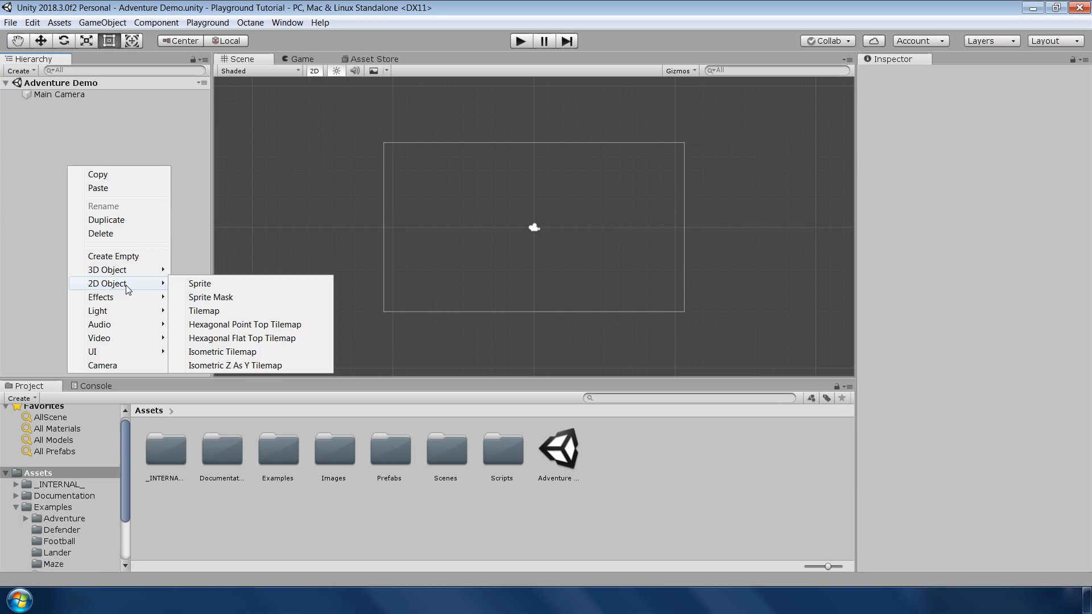
Add a 2D Tilemap with its Grid, select the Tilemap child, and open the Tile Palette.
click(204, 310)
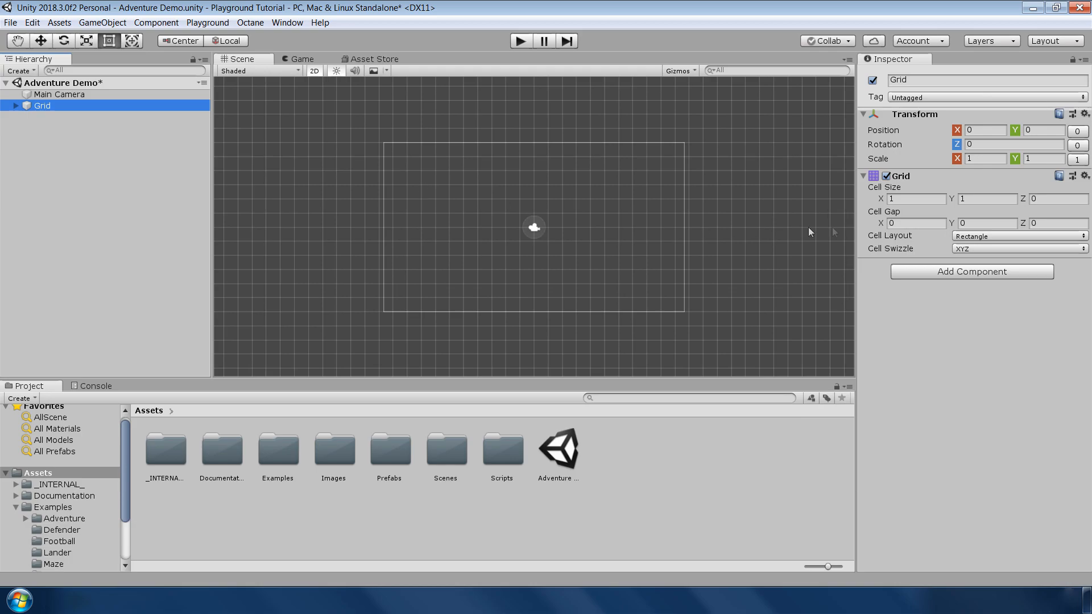
click(916, 198)
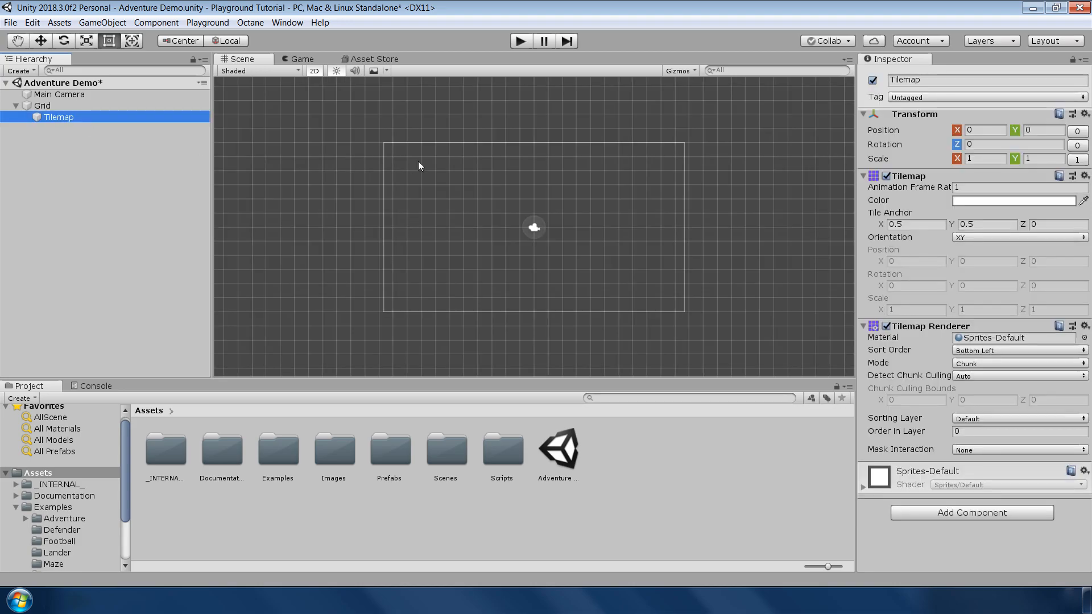
mouse_move(460, 242)
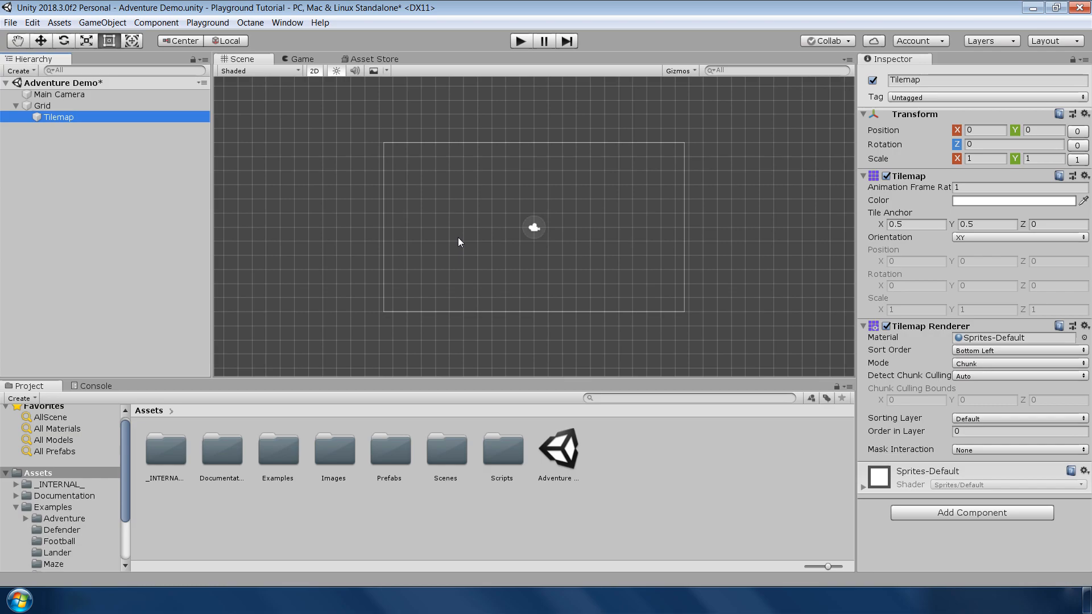
click(286, 22)
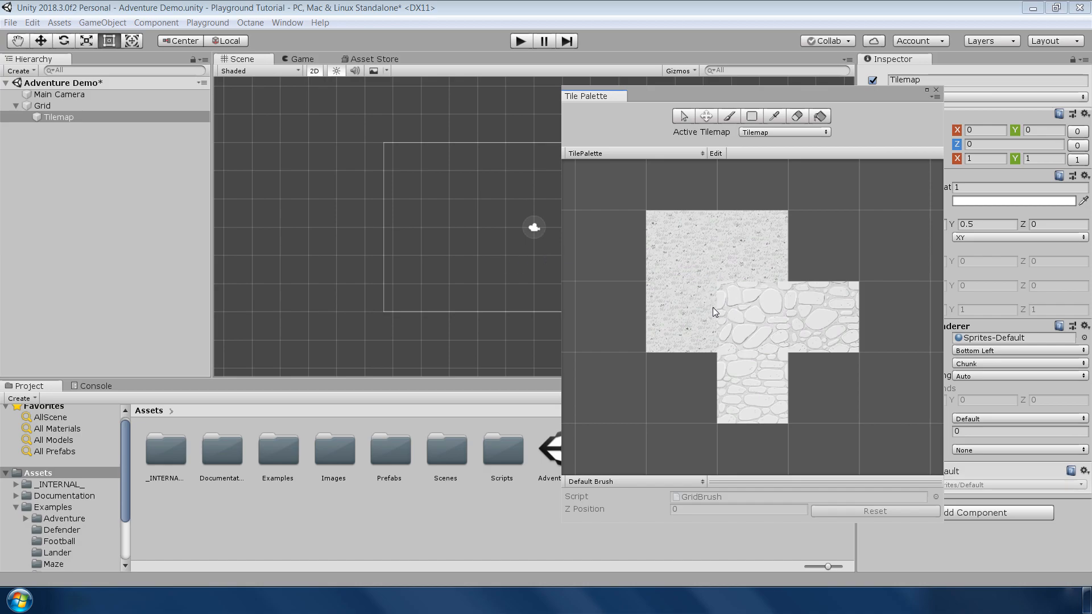
Paint a grass field on the tilemap with dirt paths down the left side and inner segment.
click(751, 116)
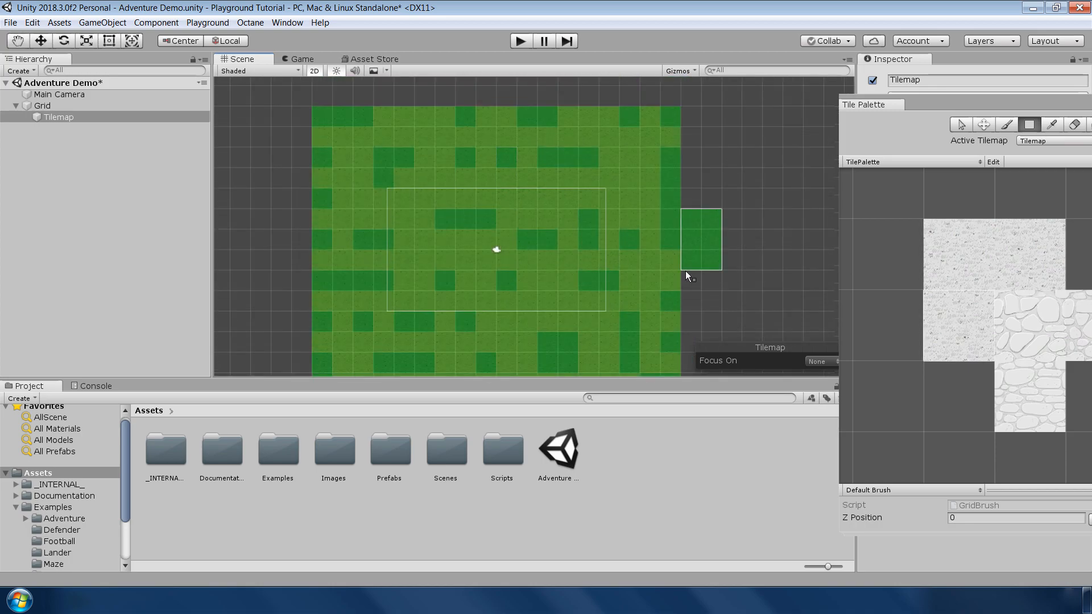
click(701, 223)
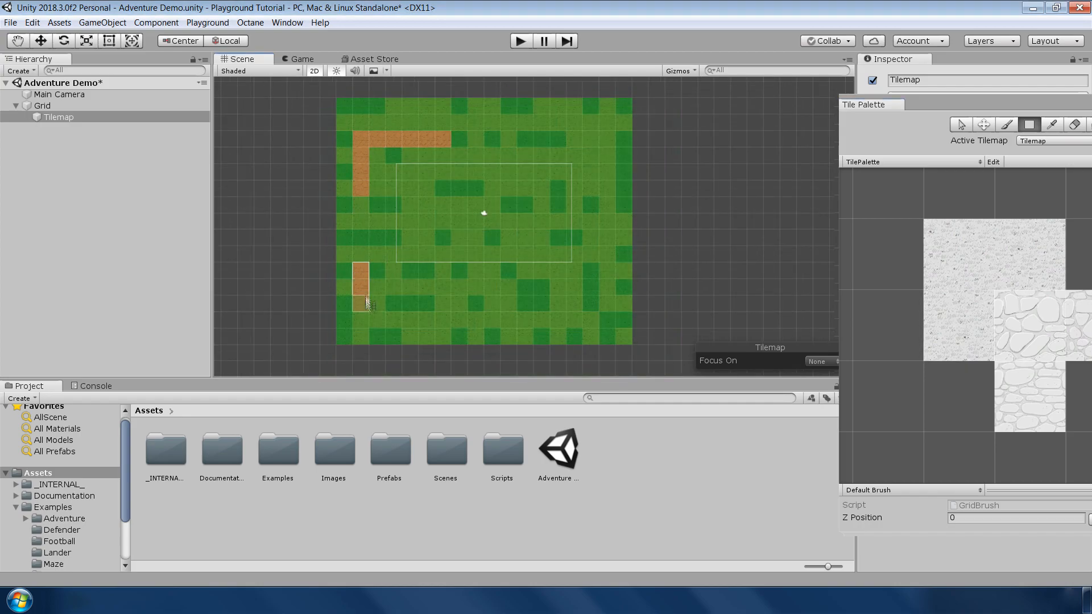
click(525, 320)
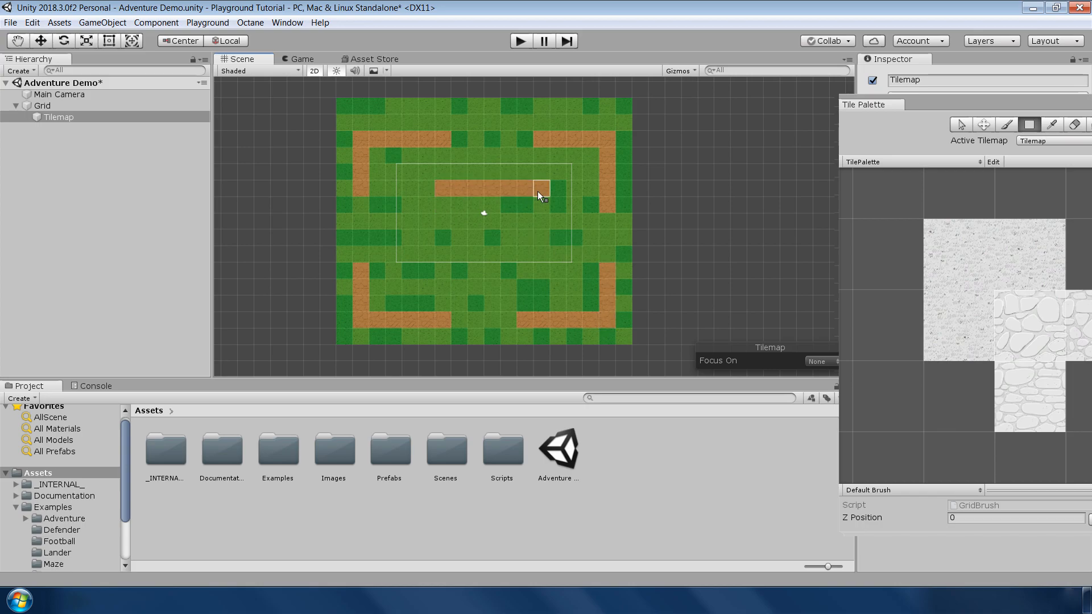
click(540, 191)
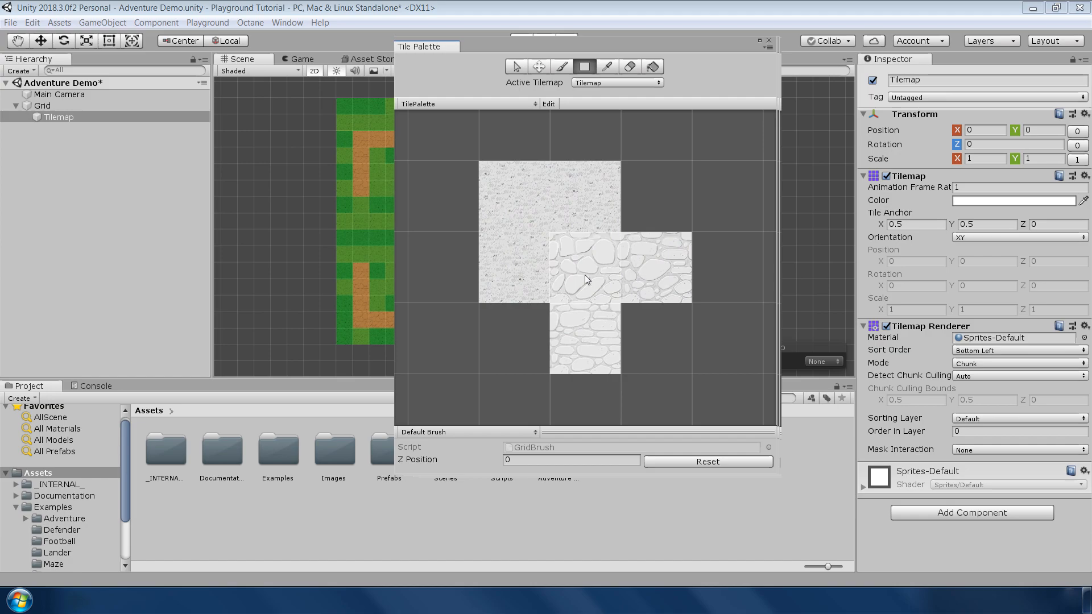
mouse_move(595, 245)
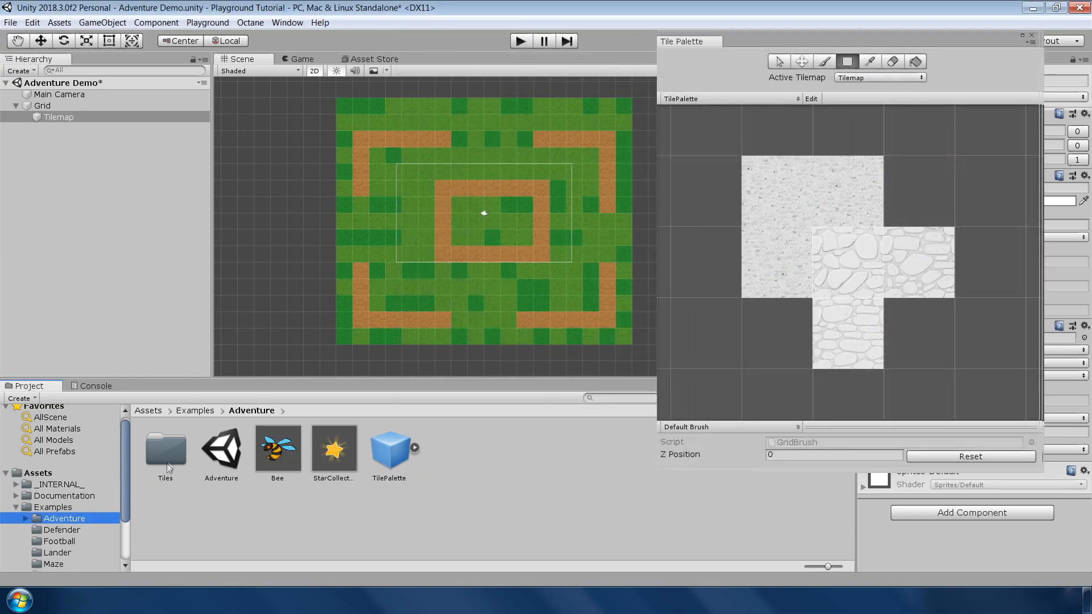
Tint a grass floor tile from the Adventure Tiles folder green (83C160) in the Inspector.
double_click(165, 447)
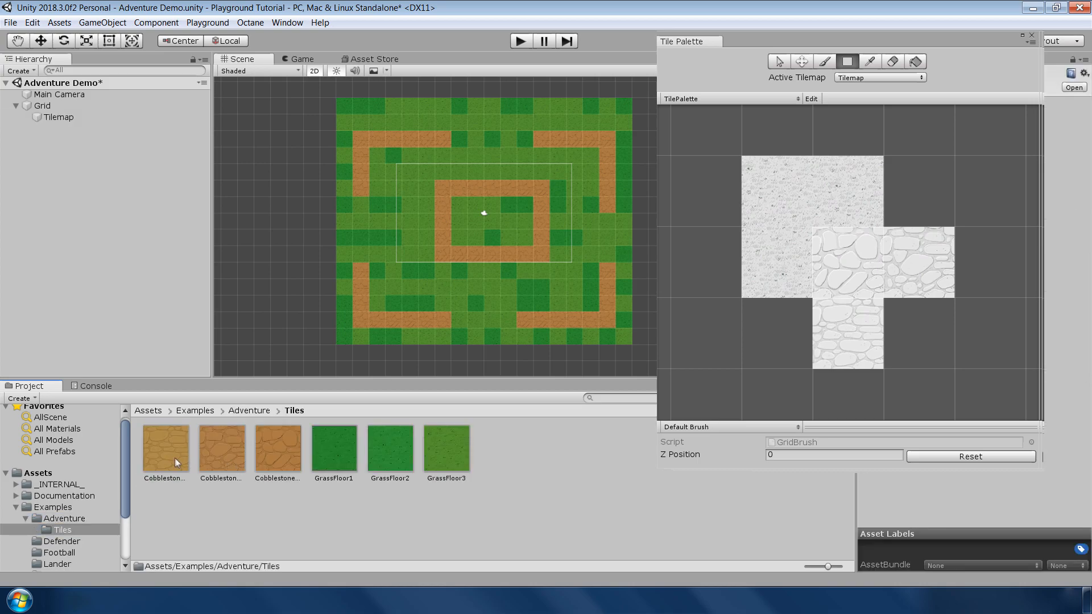
click(389, 448)
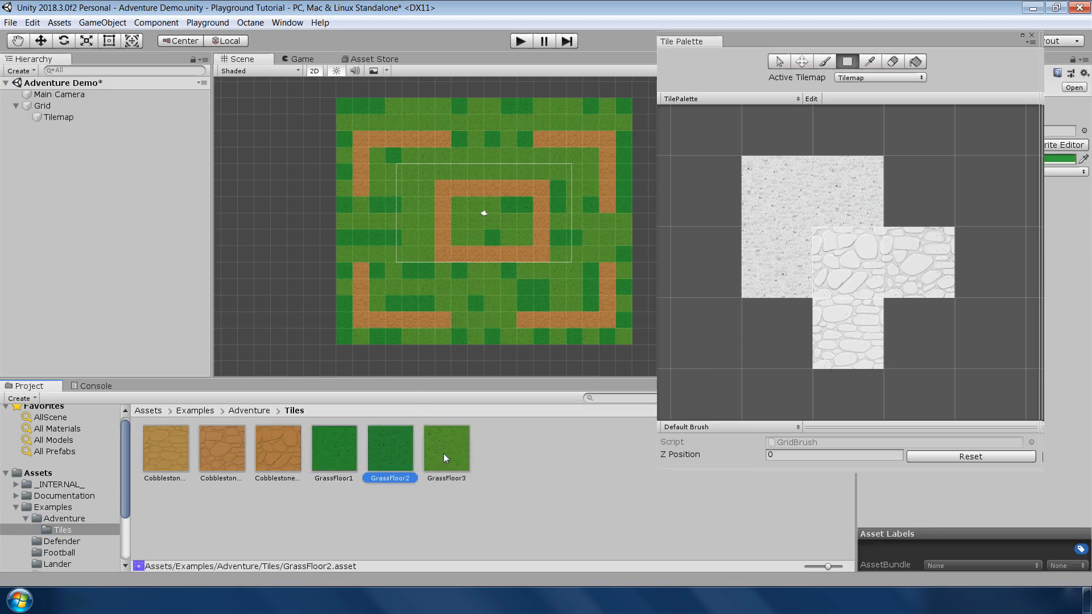
click(333, 449)
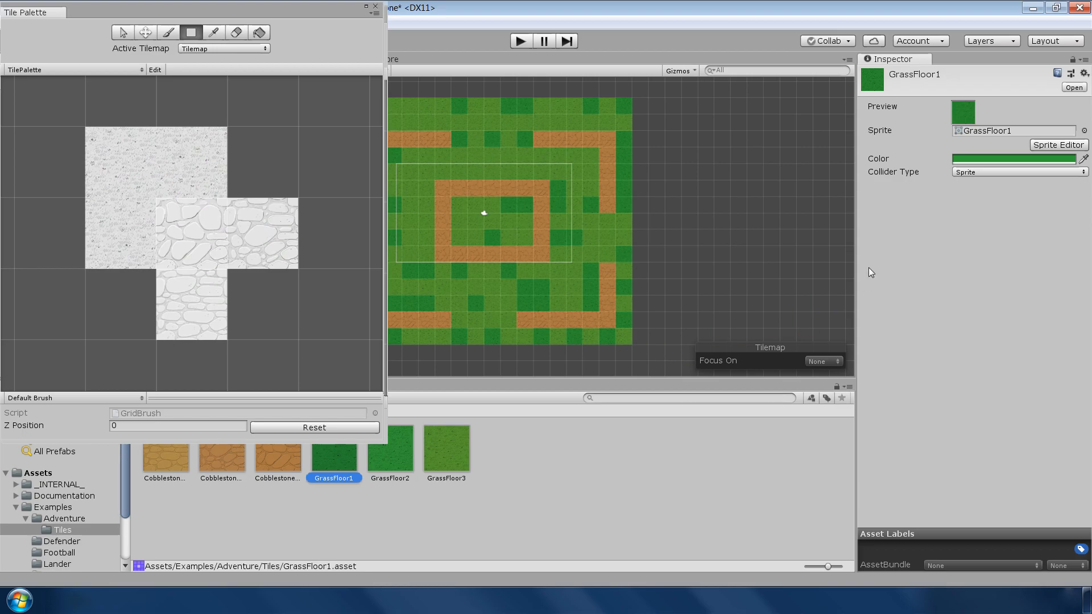
click(1014, 159)
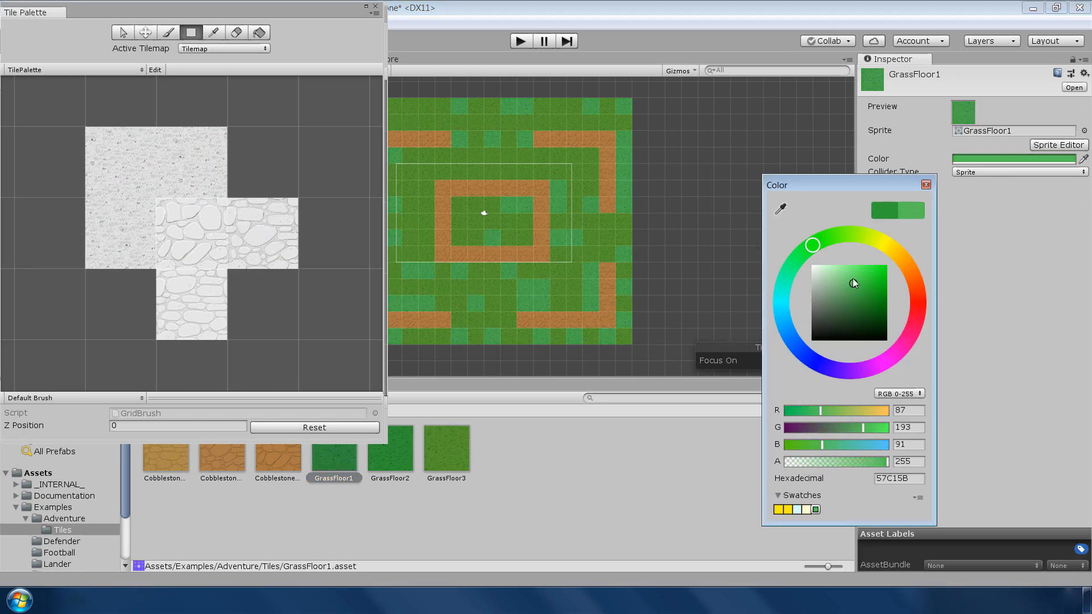
click(446, 450)
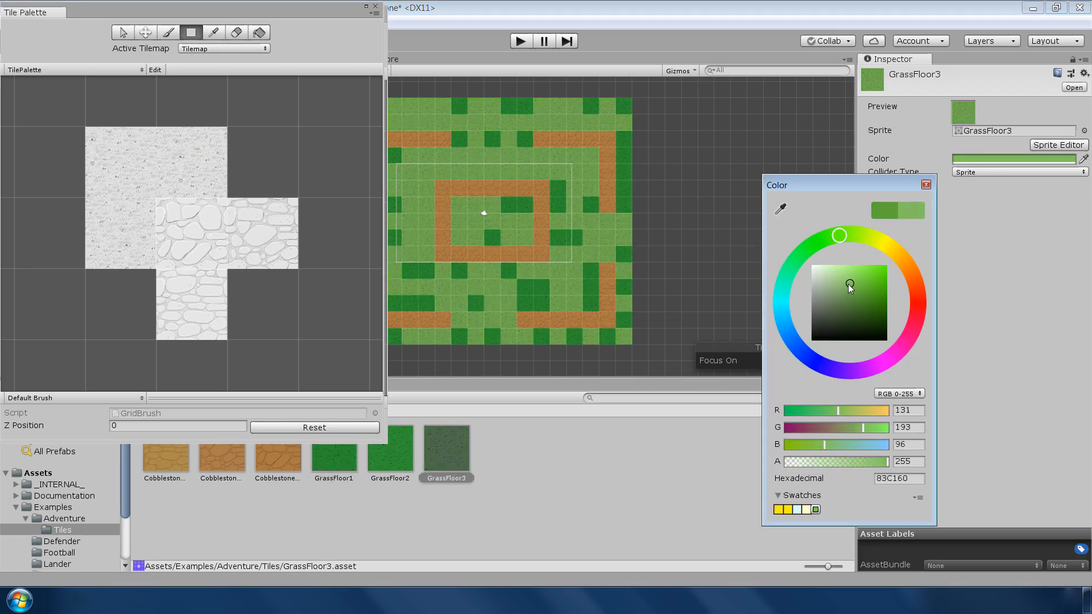
click(927, 185)
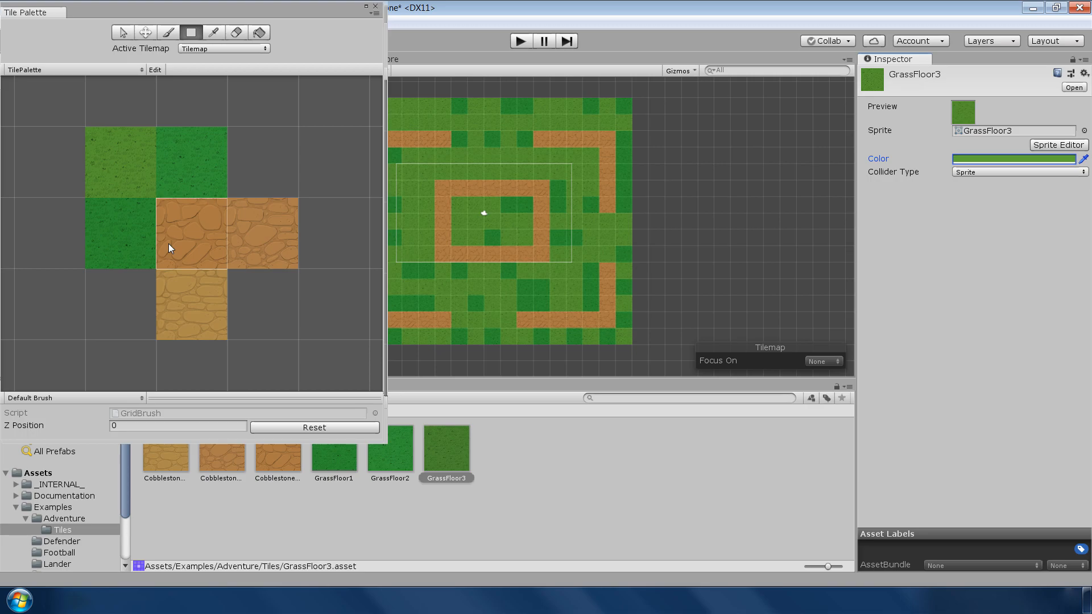
mouse_move(282, 11)
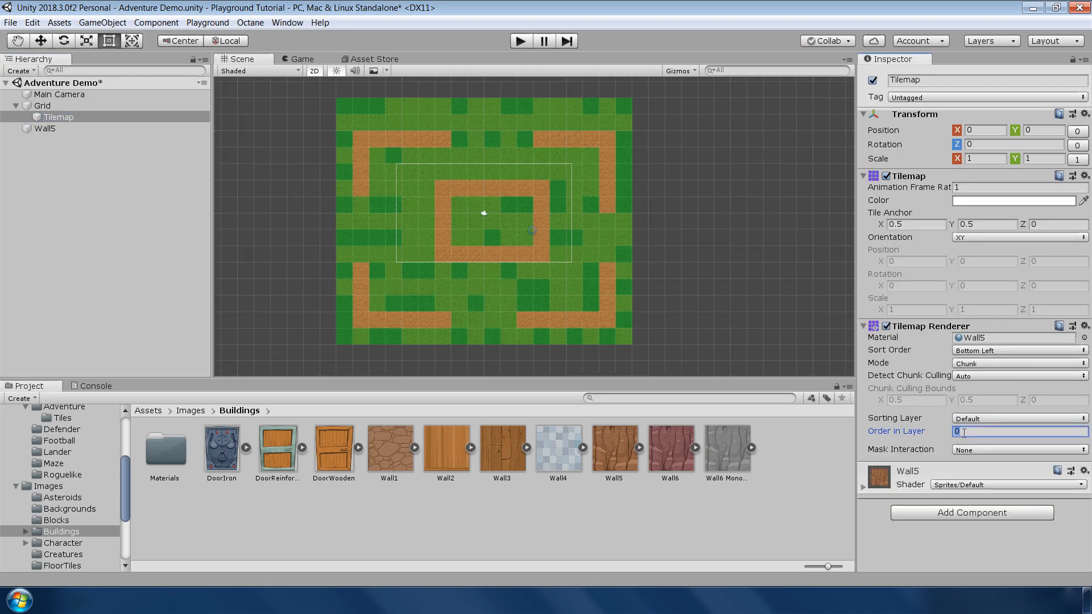
Set the Tilemap's Order in Layer to -5 and make Wall5 tiled with a Box Collider 2D.
text(-5)
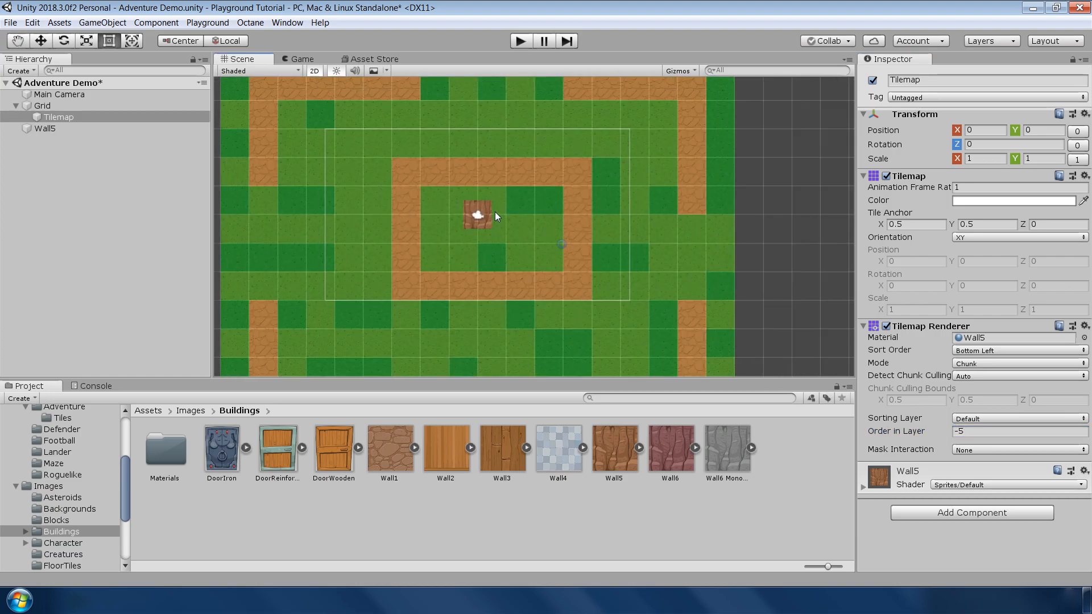
click(45, 128)
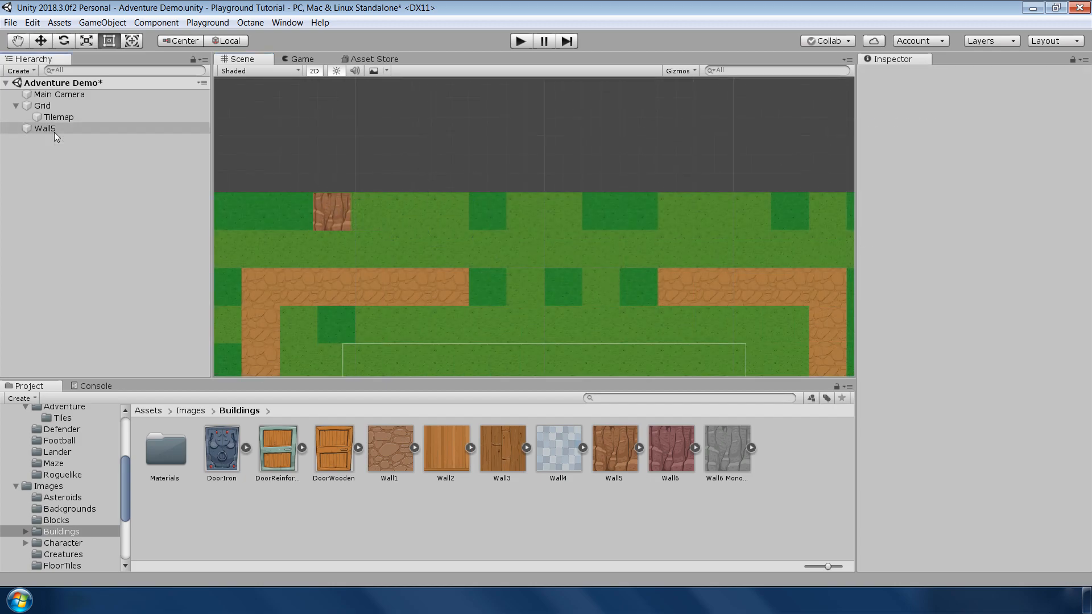
click(44, 128)
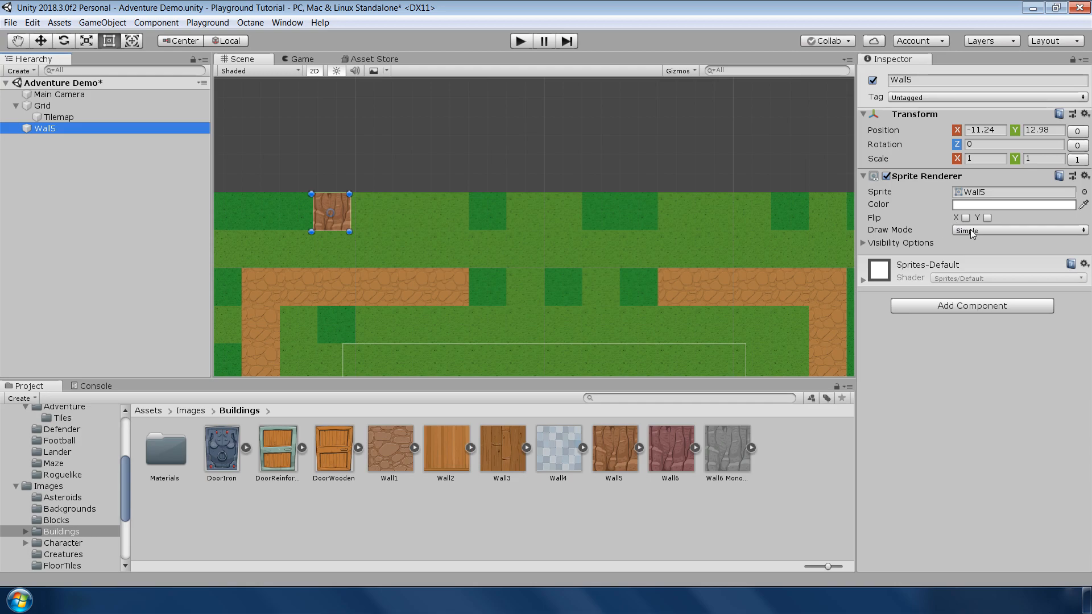
click(1018, 229)
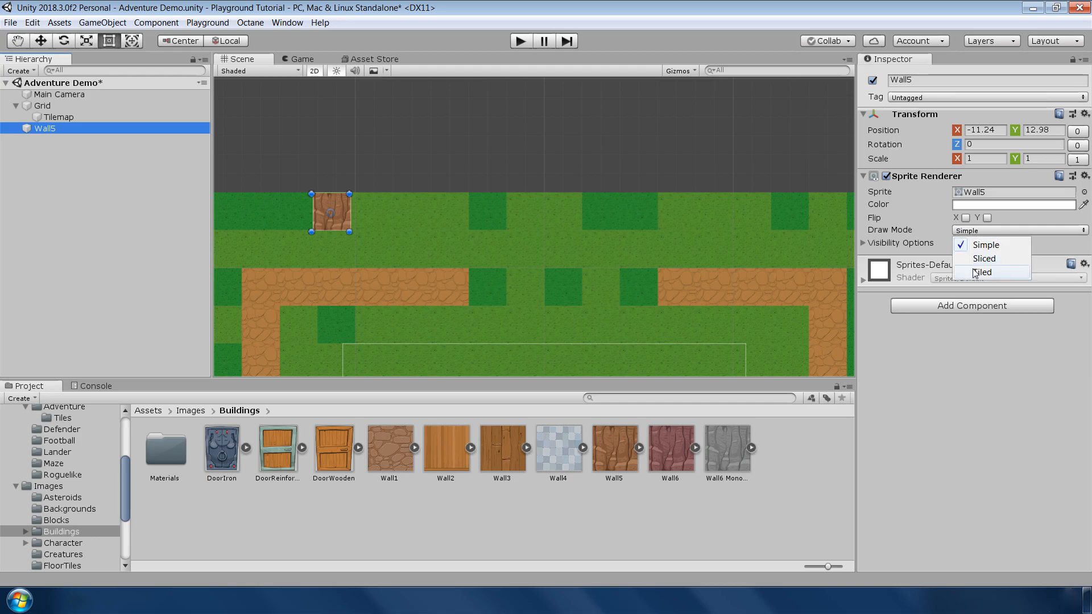
click(983, 273)
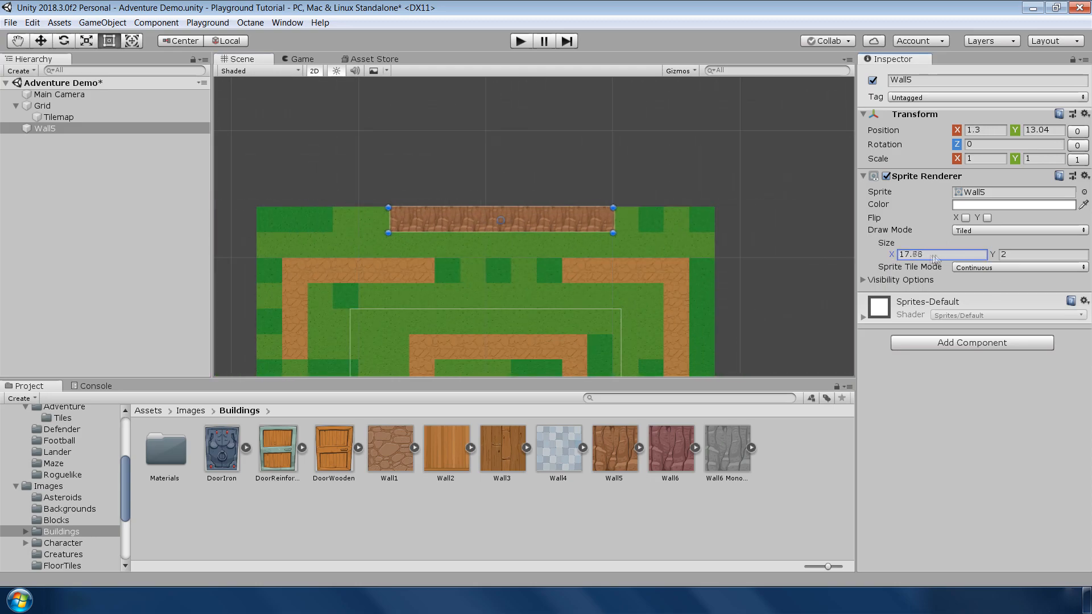
click(971, 342)
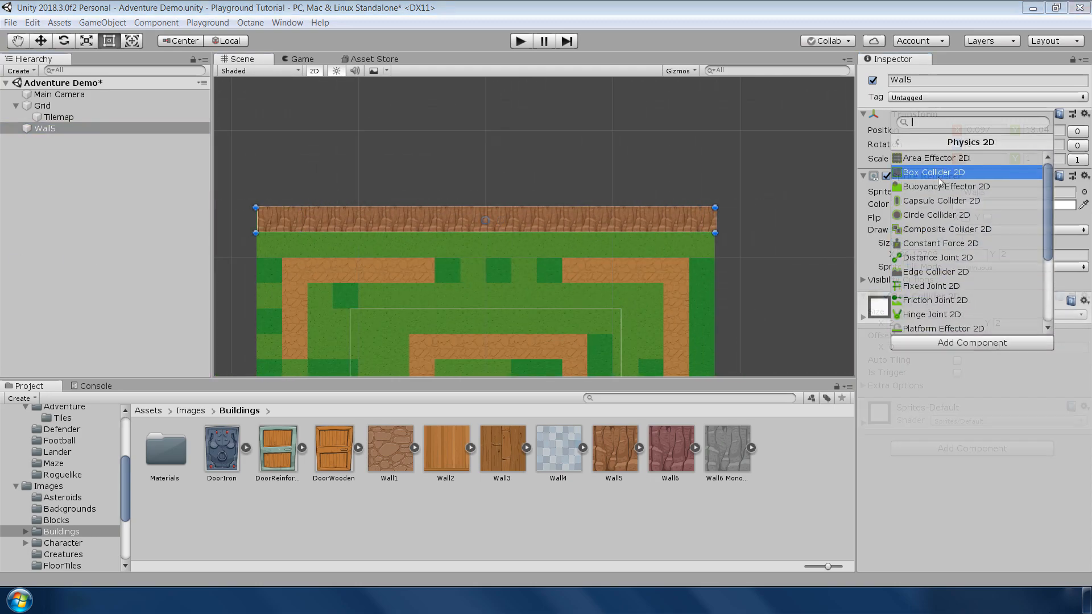
click(934, 171)
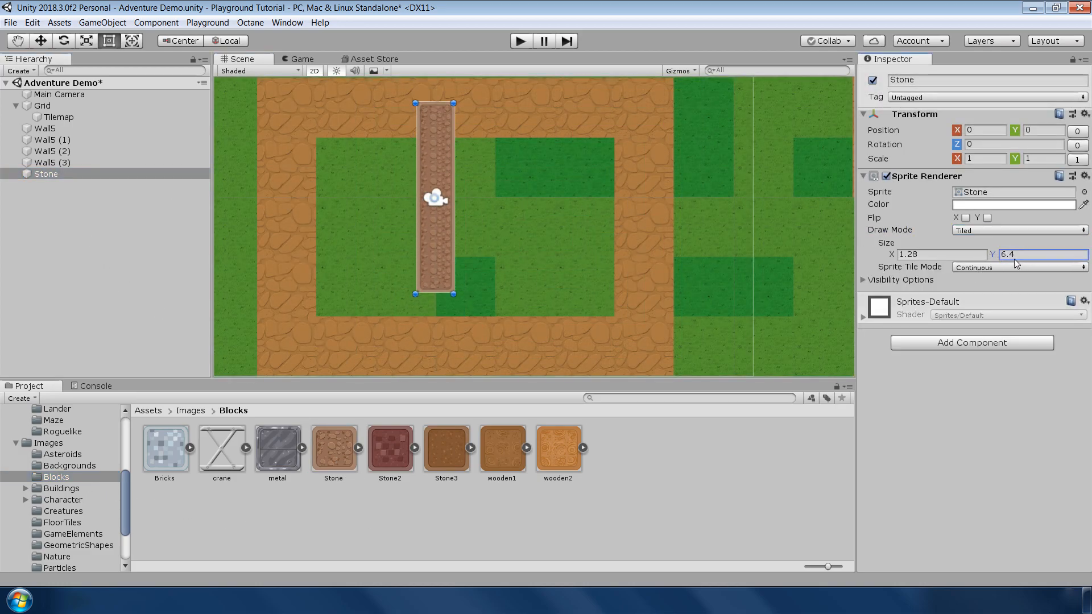
Give the stone column a Box Collider 2D, shift its copy right, and enter 2.36.
click(971, 342)
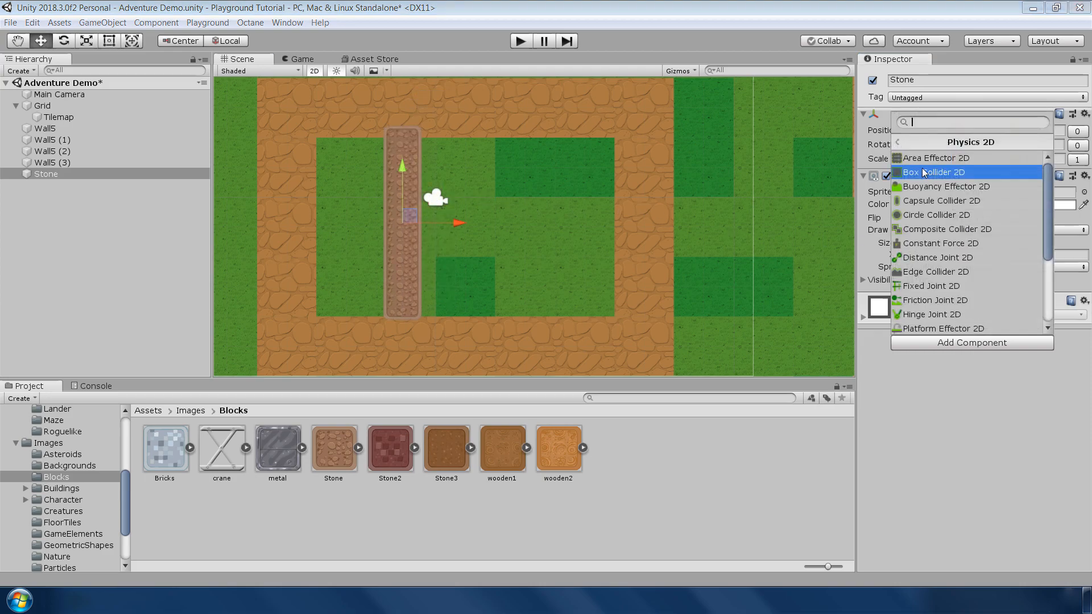
click(935, 172)
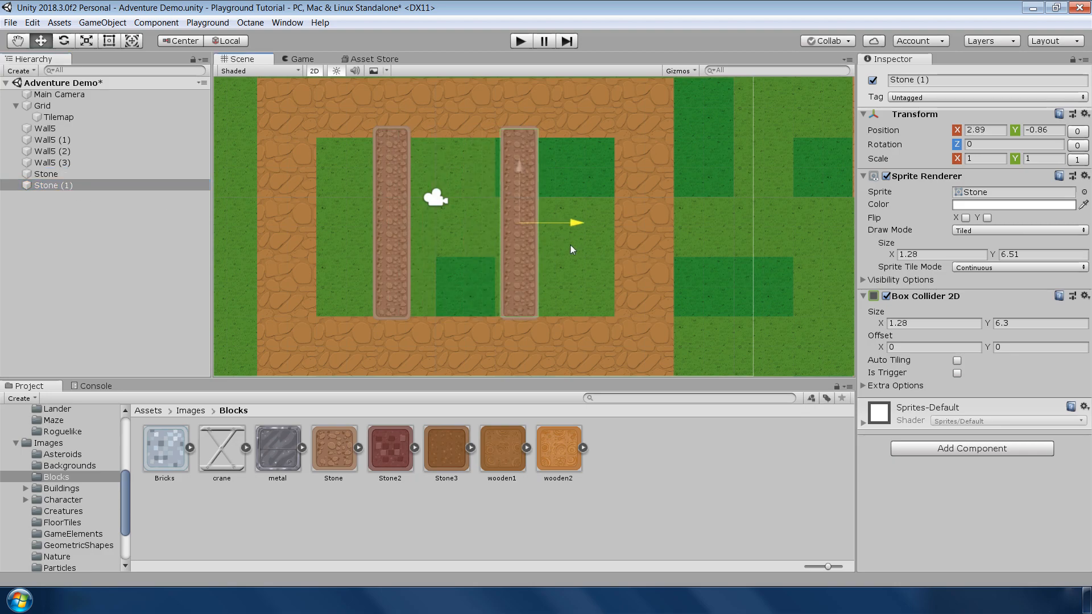
drag(571, 223, 585, 223)
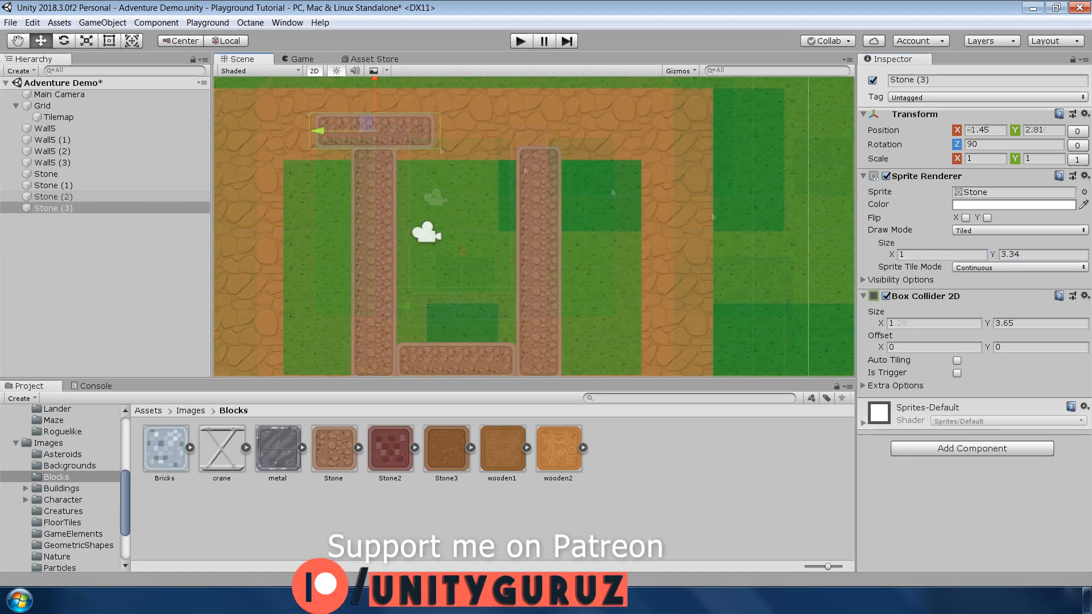
text(2.36)
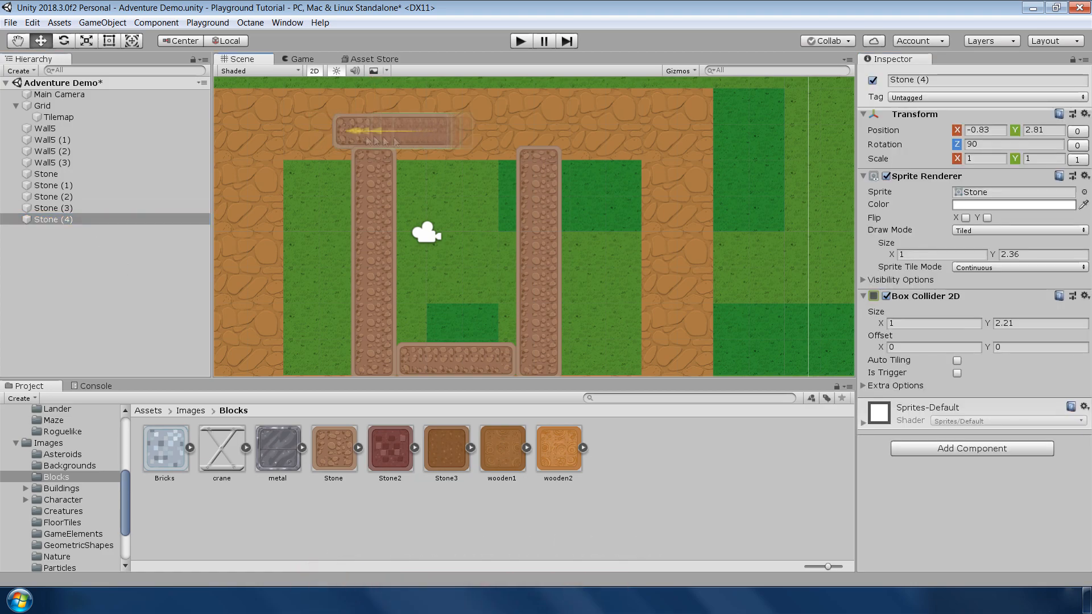
click(300, 58)
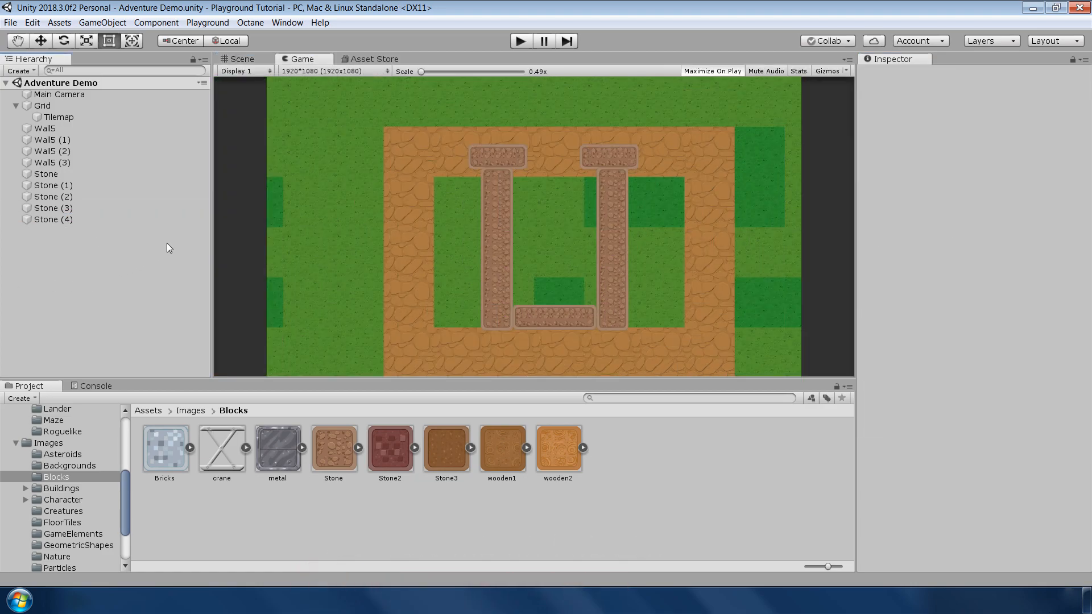
Create an empty Walls object in the Hierarchy to group the wall pieces.
right_click(167, 248)
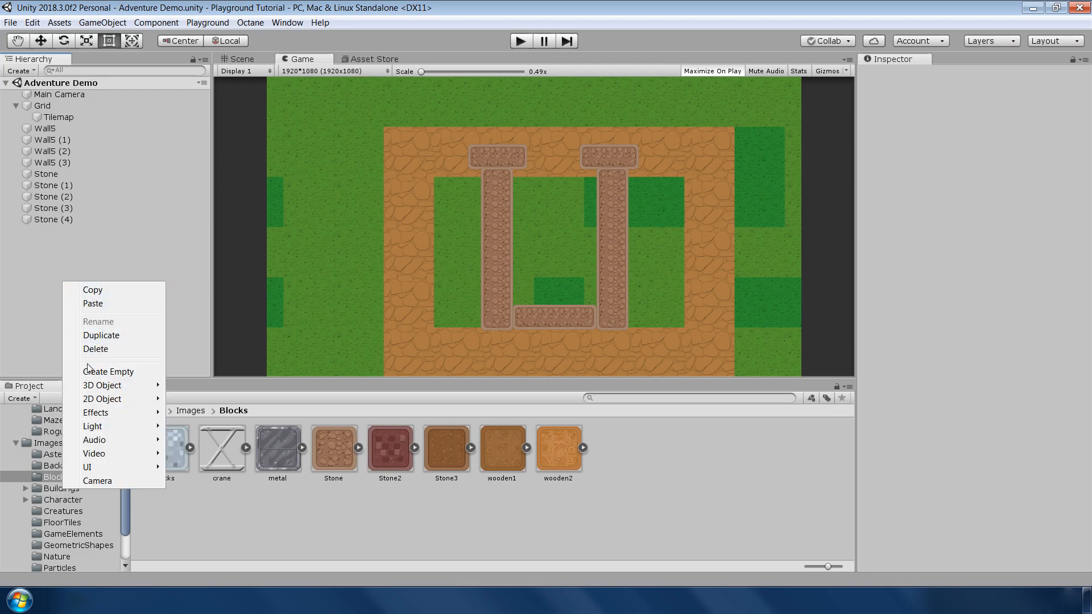
click(108, 371)
text(Walls)
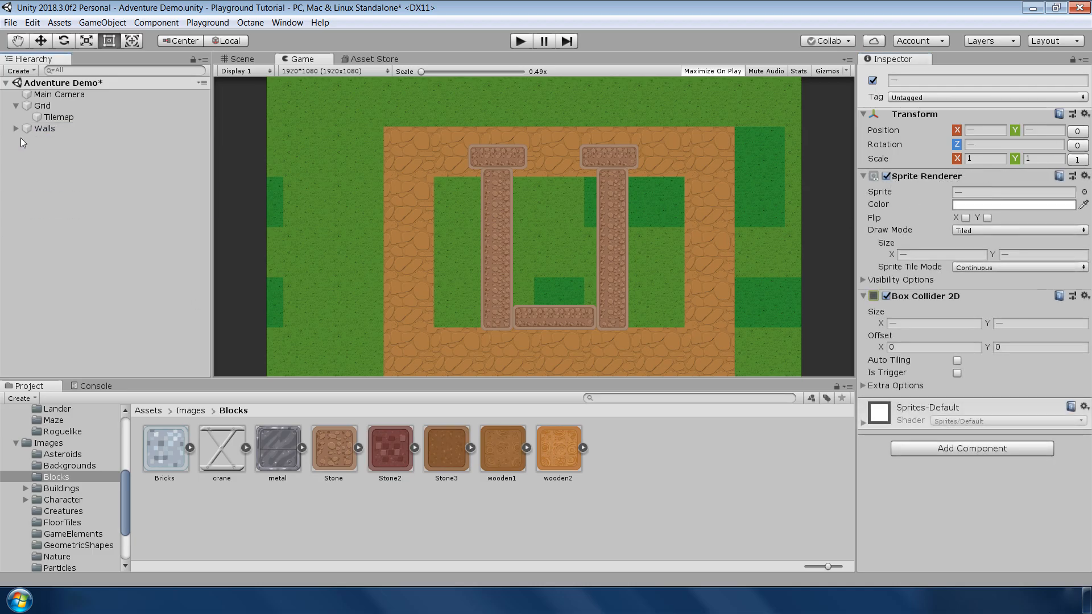
click(56, 557)
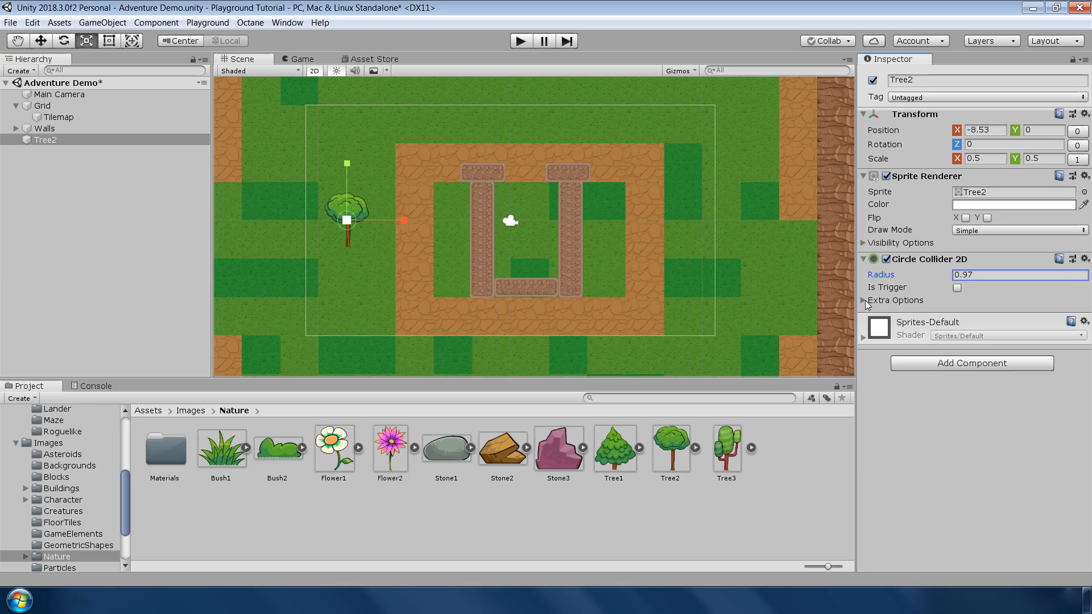
Expand the Tree2 Circle Collider 2D's extra options and change its Offset X value.
click(865, 300)
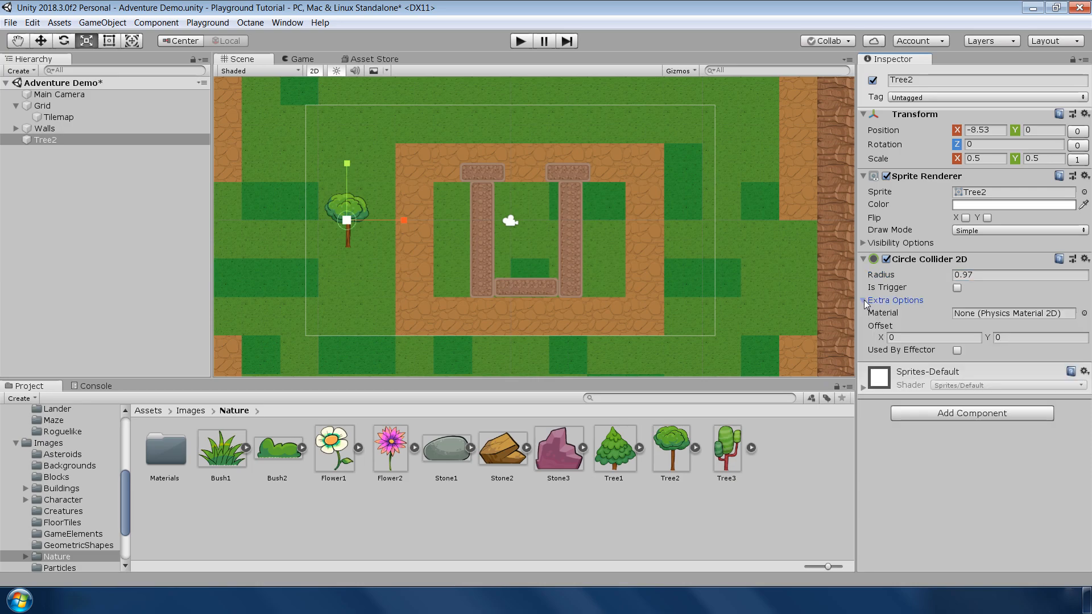
click(866, 300)
text(.24)
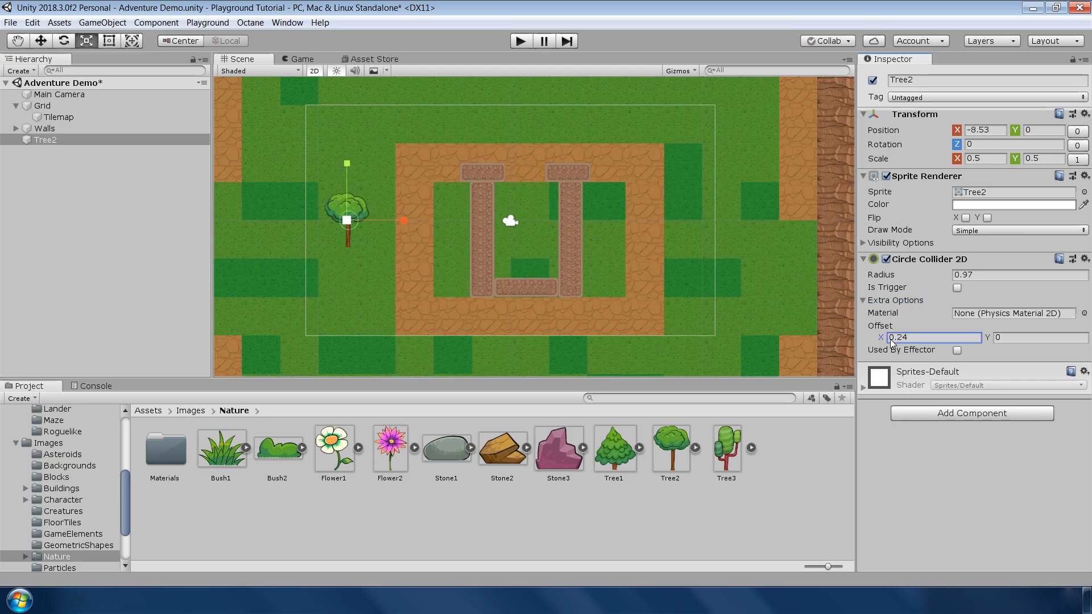
click(1040, 338)
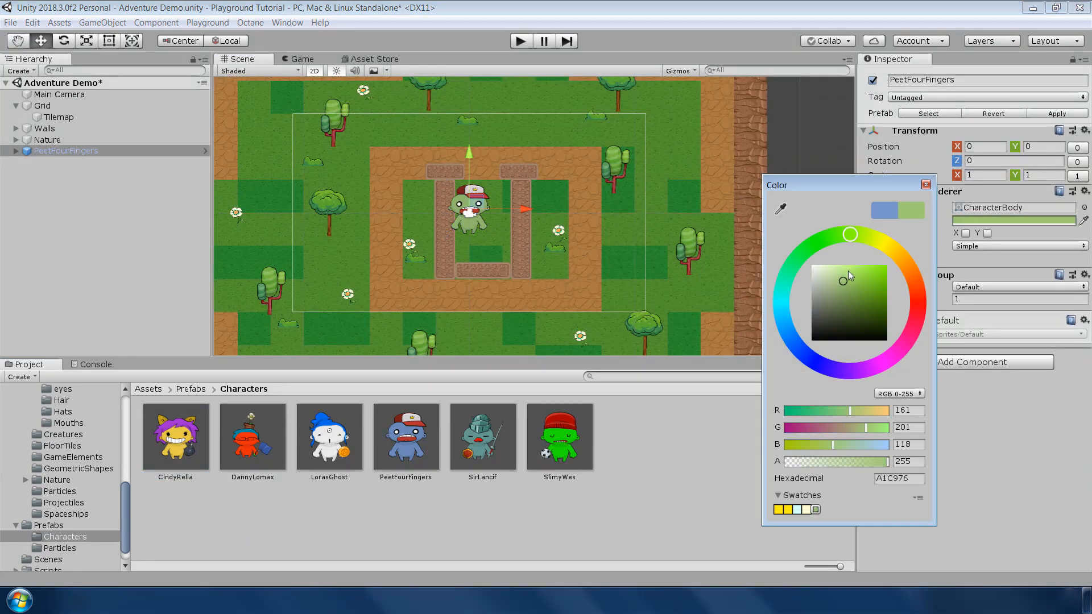
Recolour the character orange with blue hair and cap, rename it Player, scale 0.5.
click(927, 184)
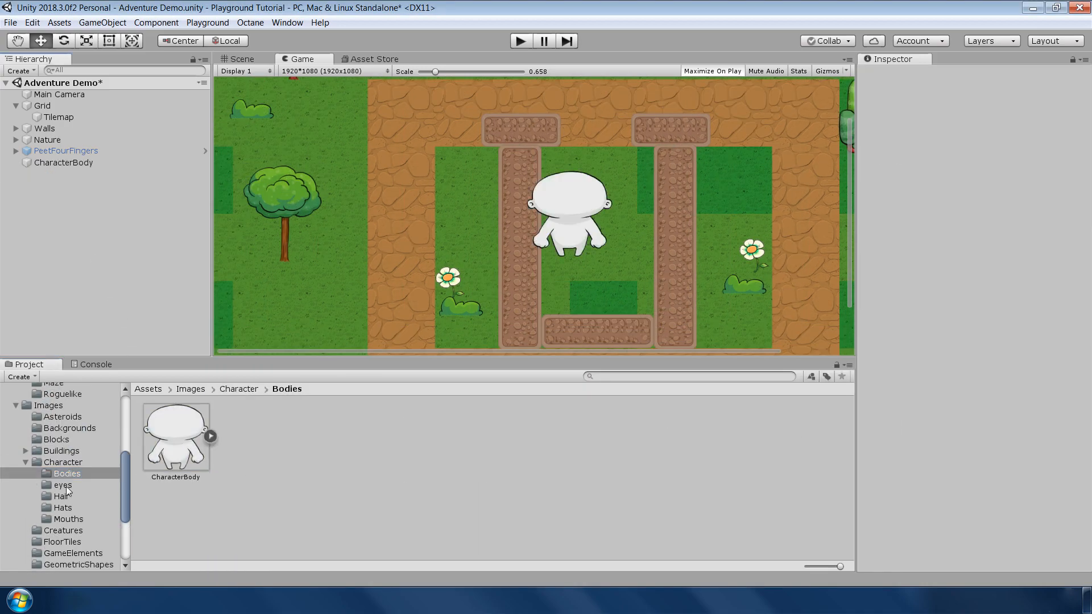
click(62, 485)
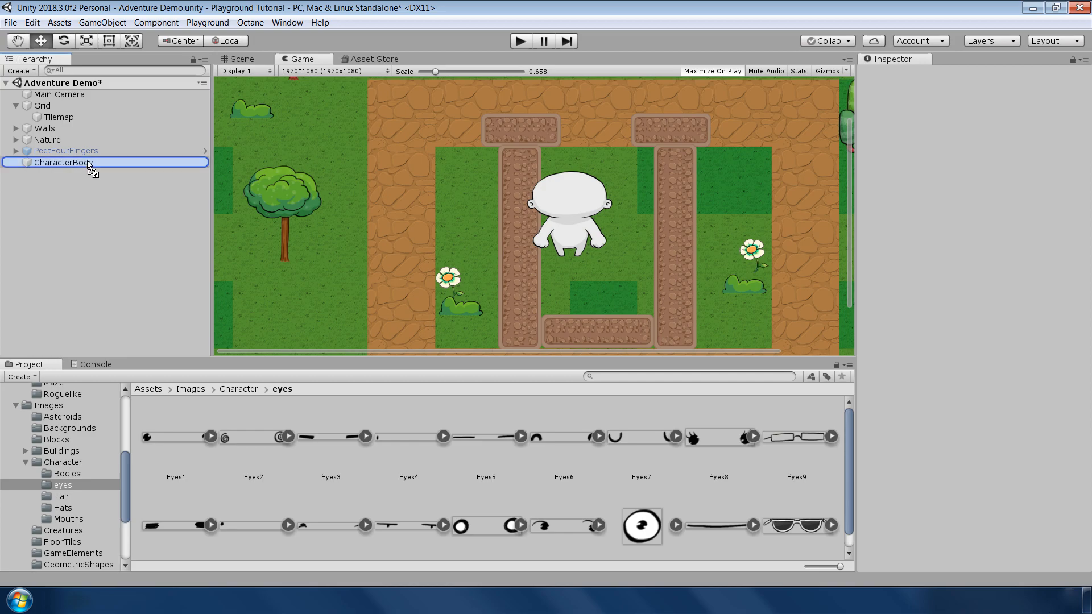
click(242, 59)
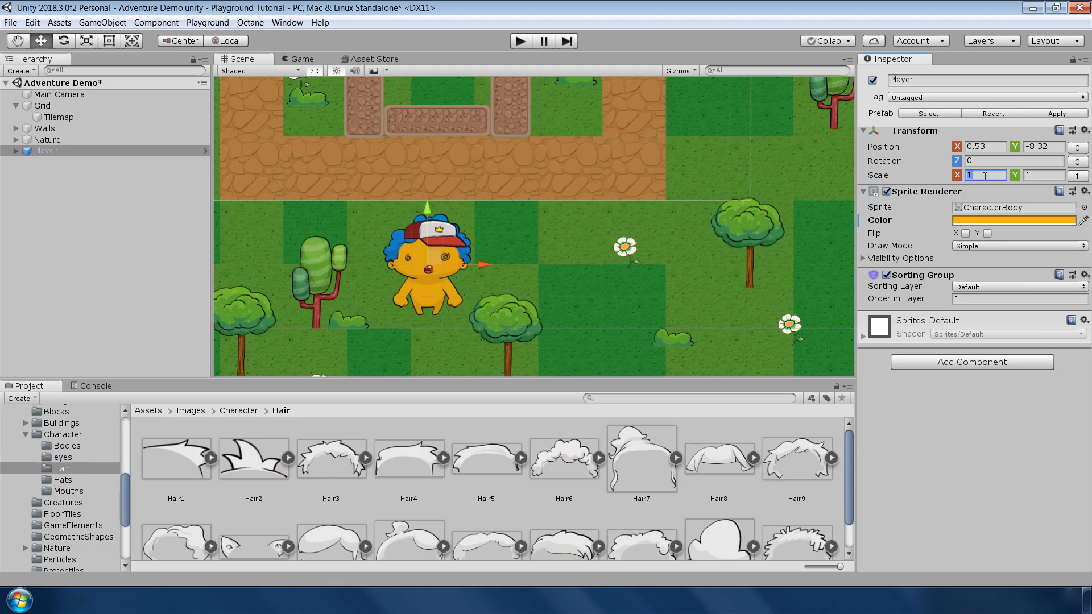
text(.5)
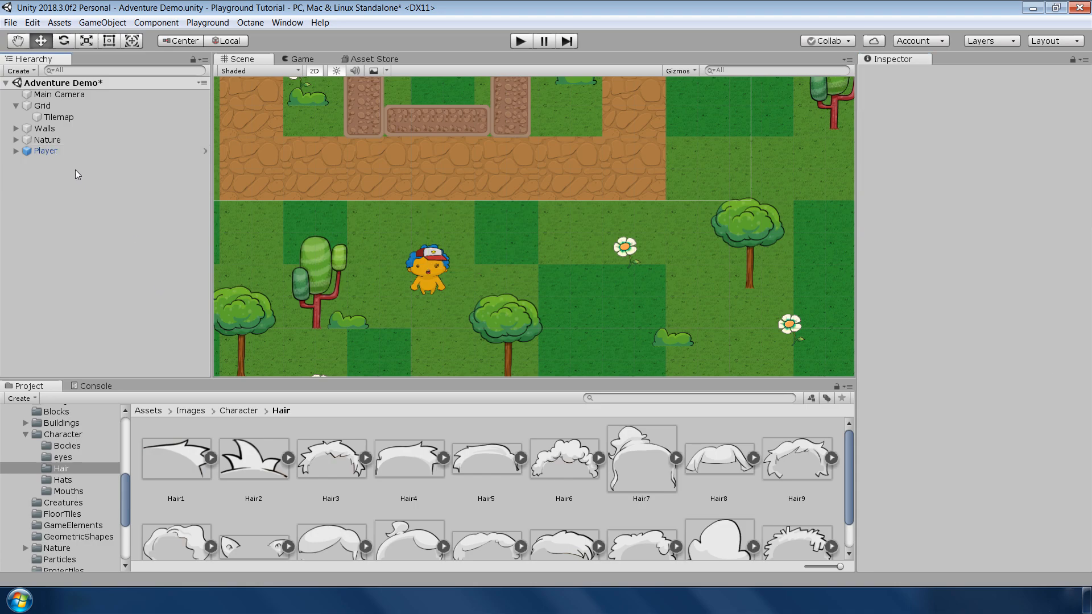
Dismiss the prefab restructure warning, unpack the Player prefab, and play maximised.
click(46, 151)
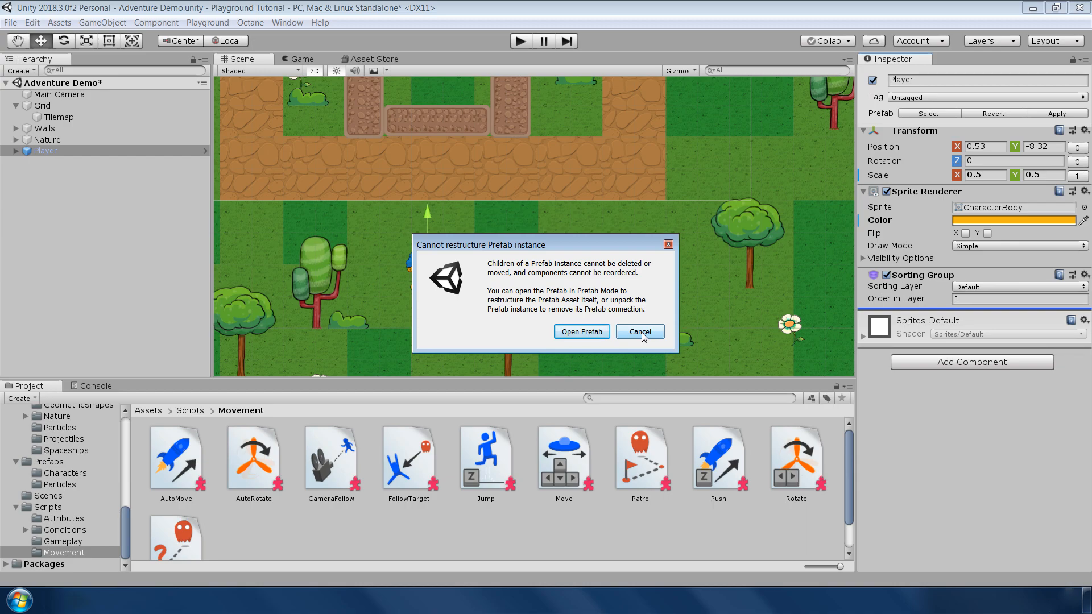
click(639, 331)
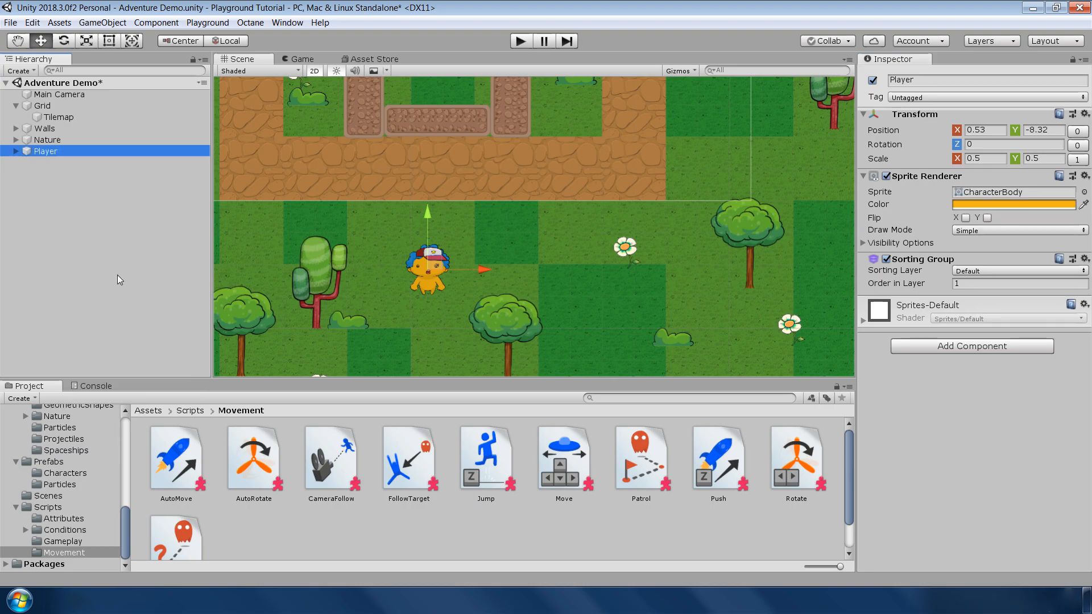
click(45, 152)
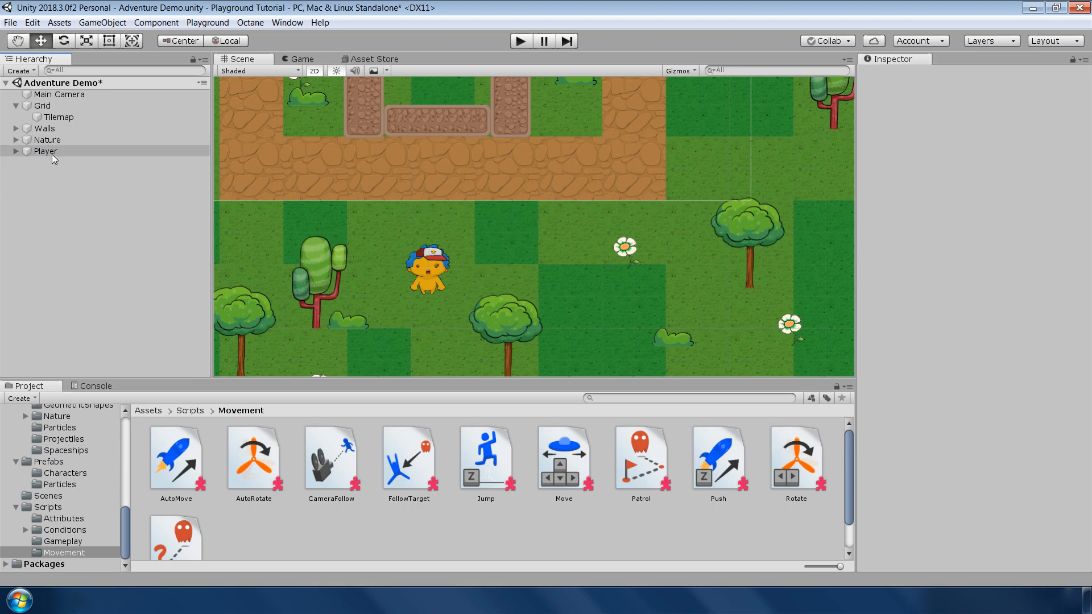
click(46, 151)
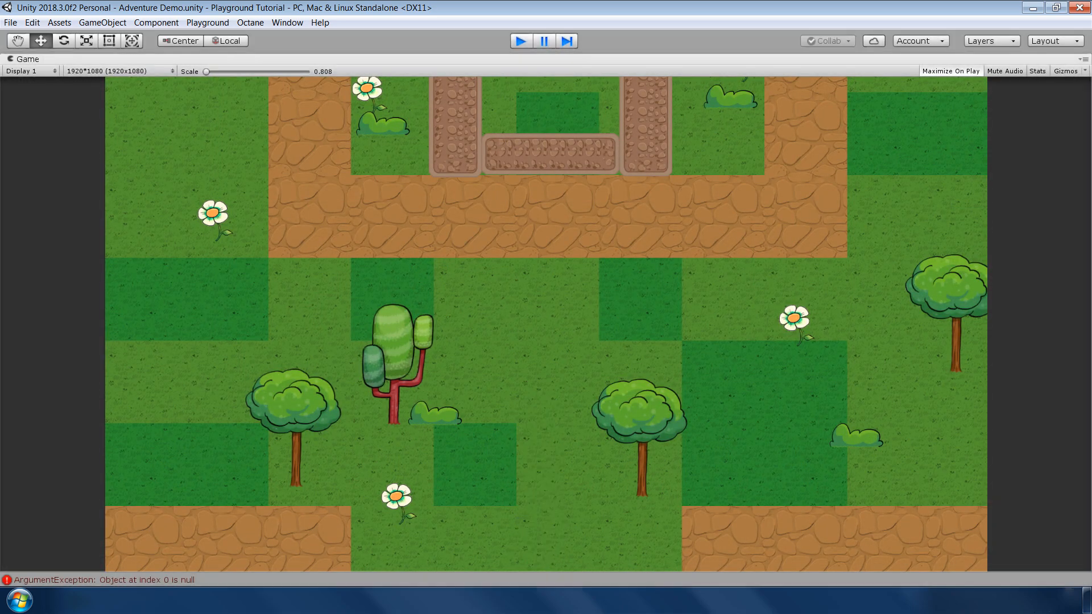
Stop the scene, tag the character Player, and set its Move control type to WASD.
click(983, 97)
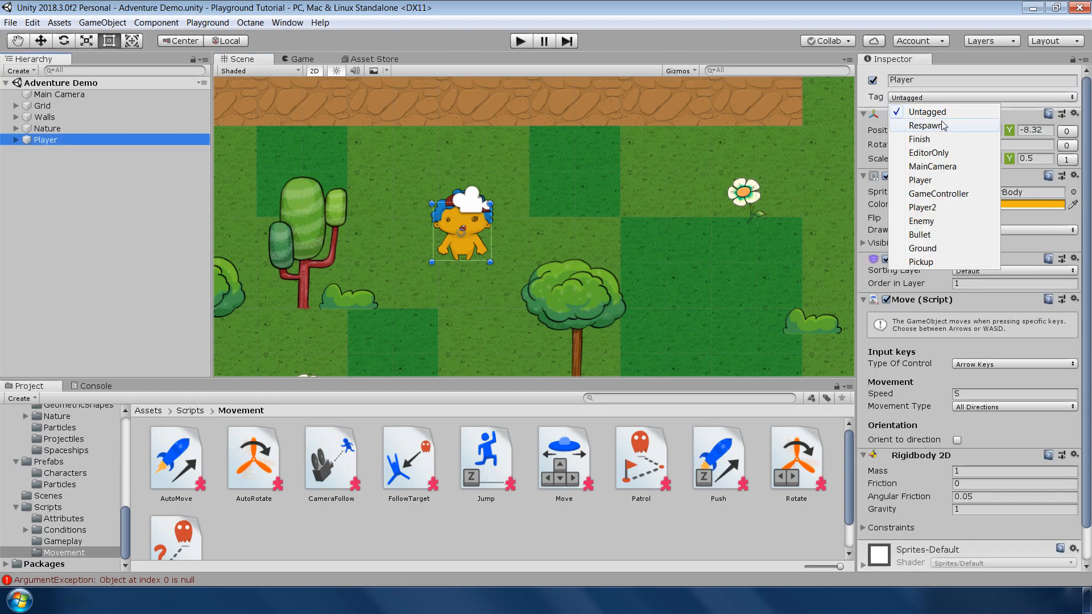
click(921, 180)
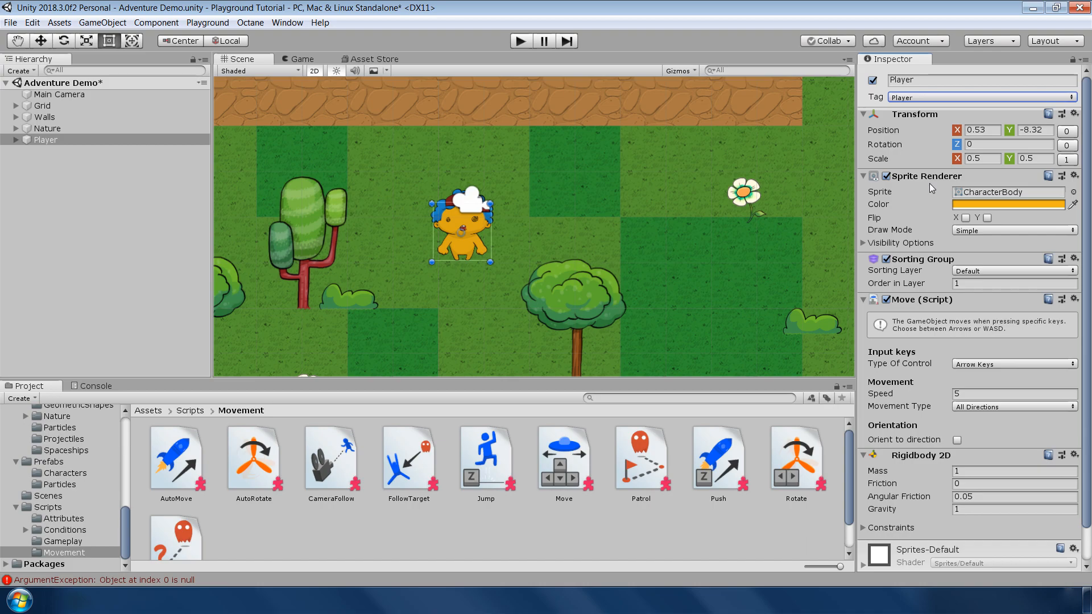
click(1014, 283)
text(0)
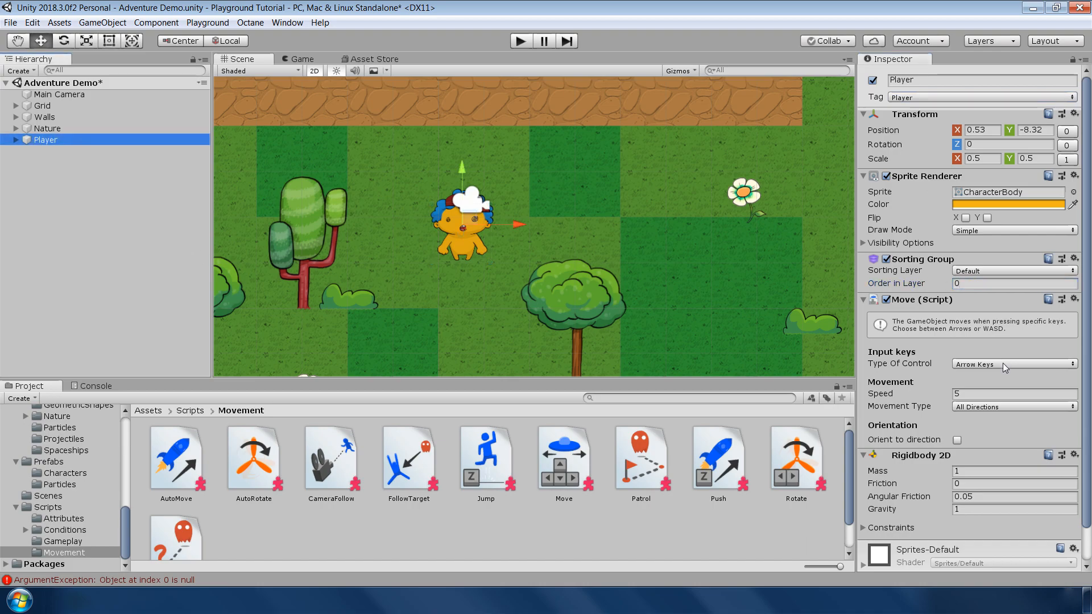
click(1014, 364)
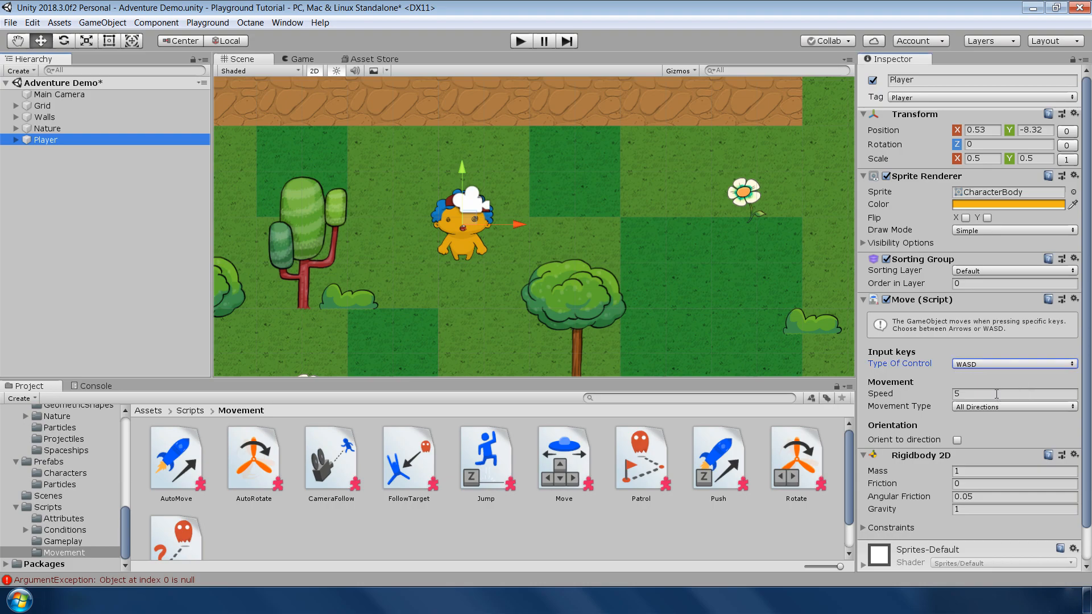
Add a Polygon Collider 2D component to the Player.
scroll(down, 3)
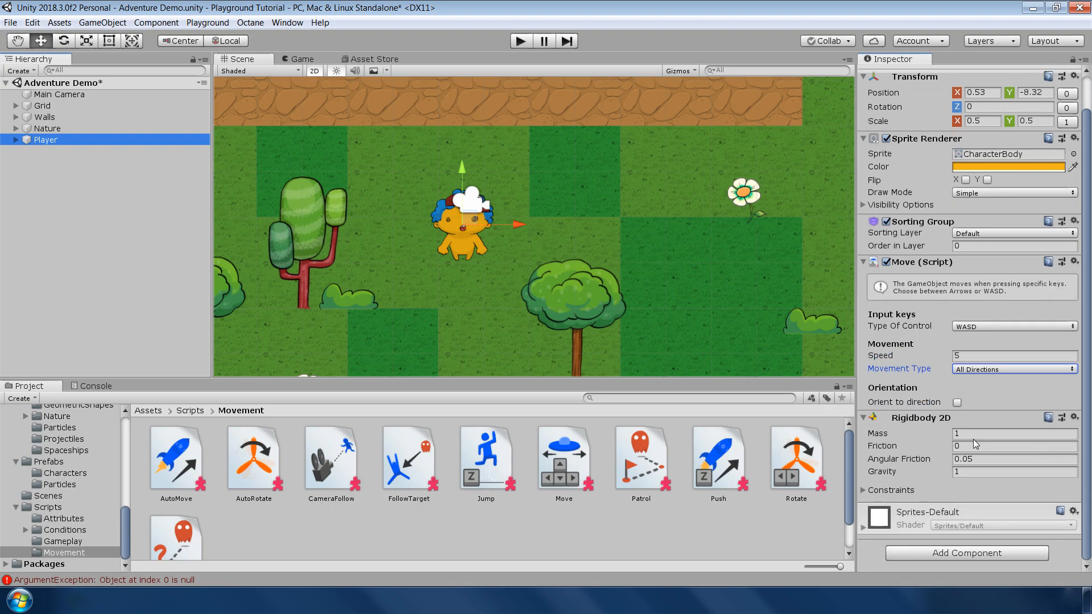
click(1014, 471)
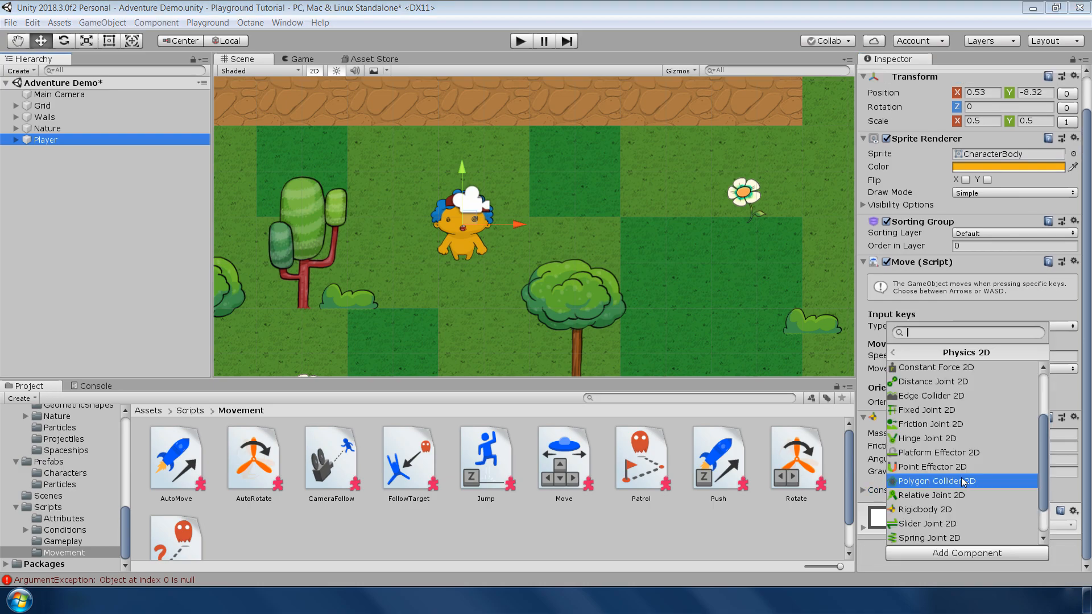
click(935, 481)
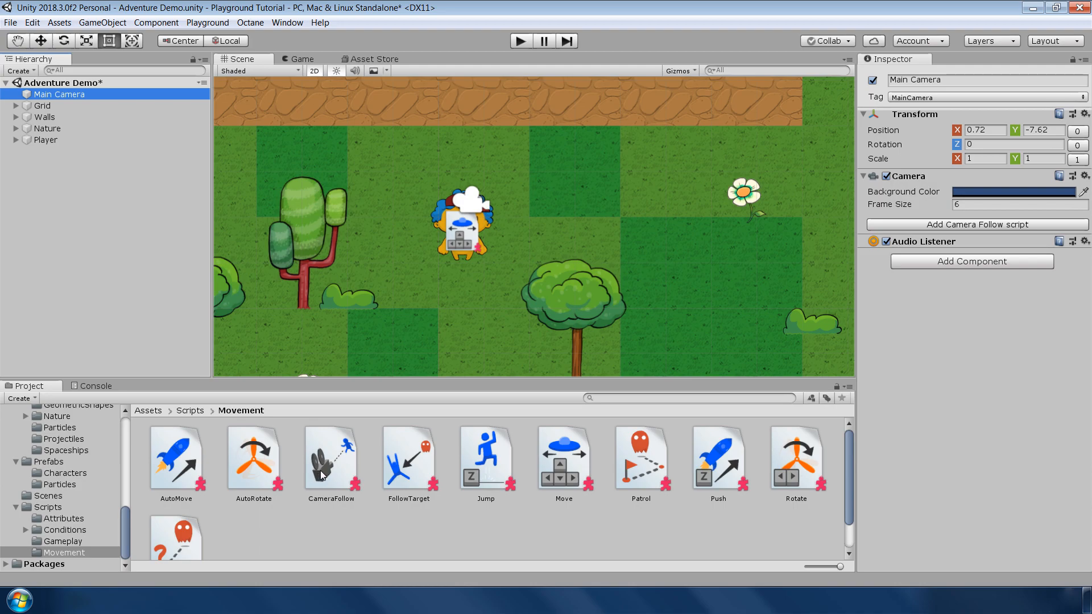
Add a Camera Follow script to the Main Camera with Target set to Player.
click(971, 224)
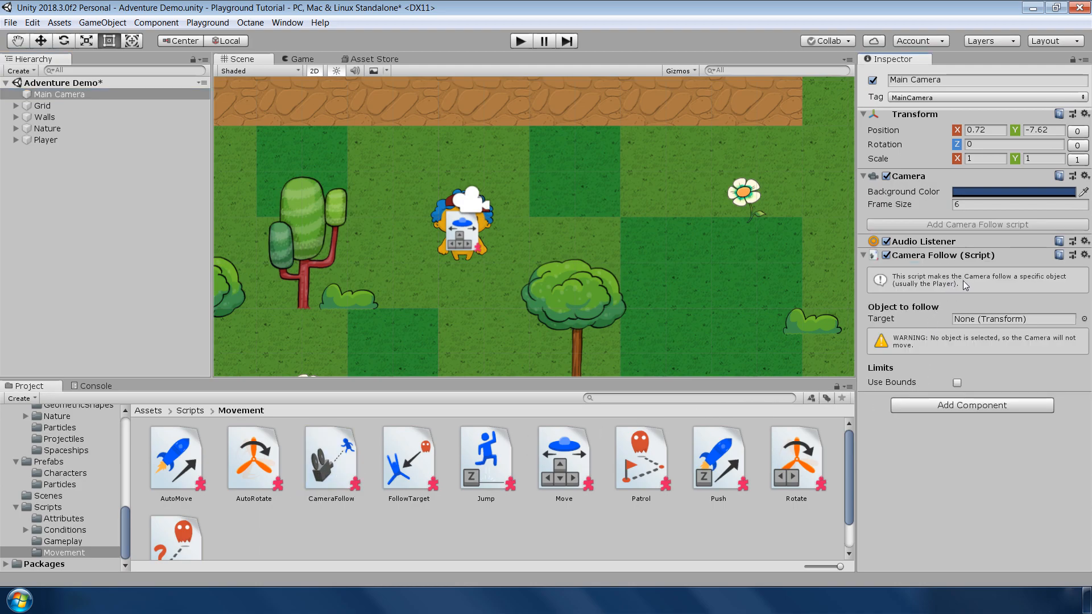
mouse_move(953, 288)
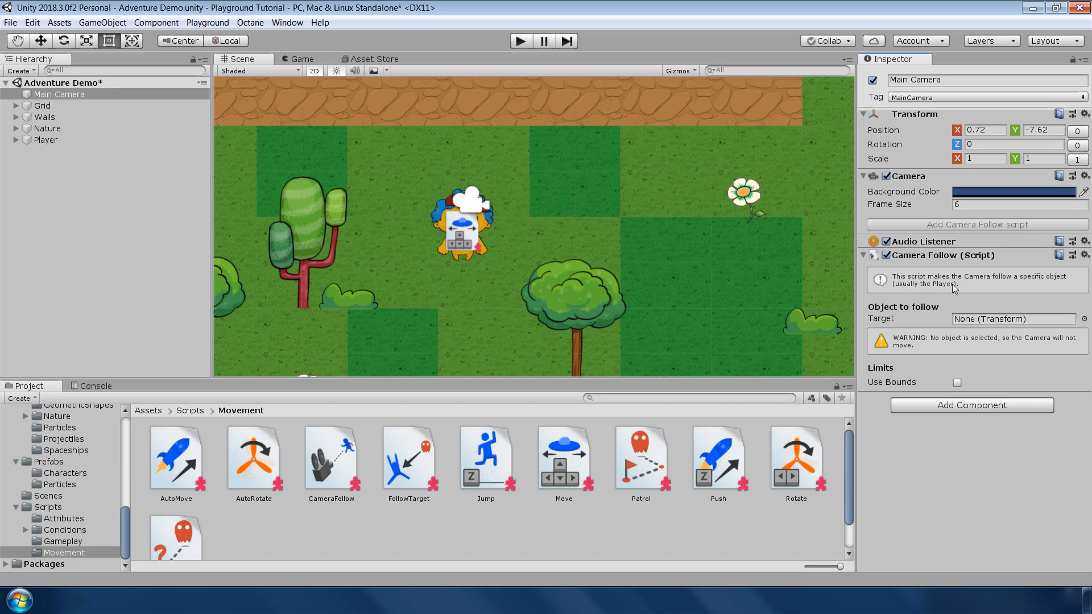
click(1014, 319)
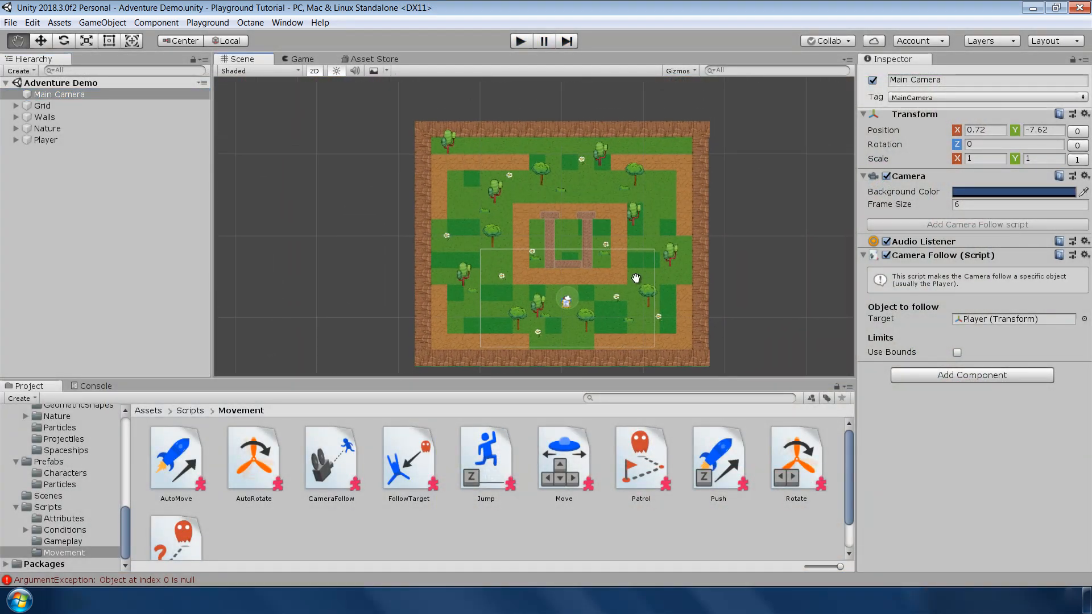
click(957, 353)
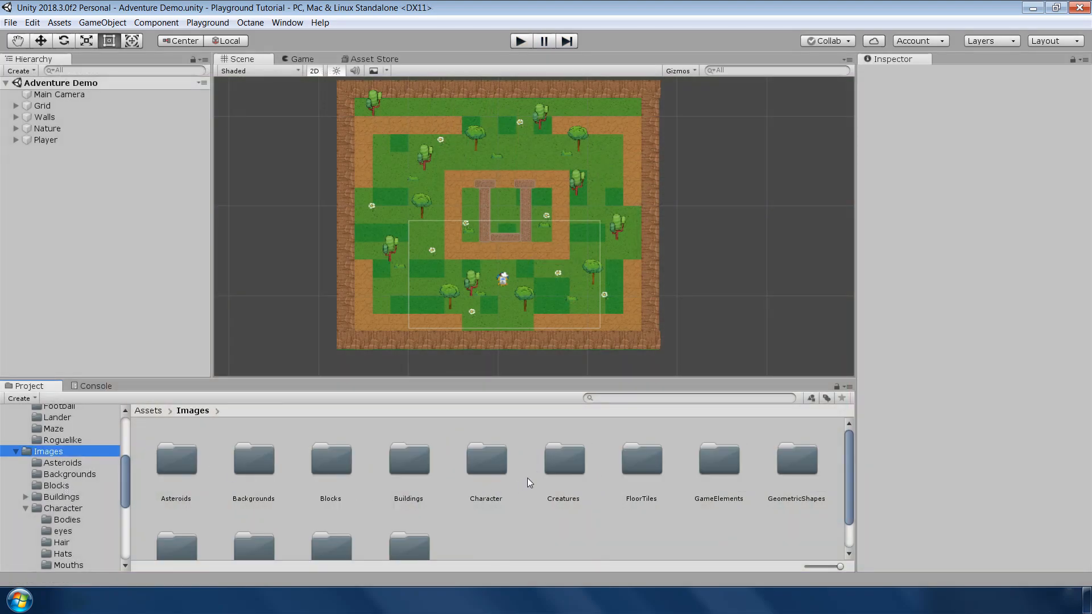
Place a Bee from Images/Creatures at 0.5 scale with Circle Collider 2D and Wander.
double_click(563, 458)
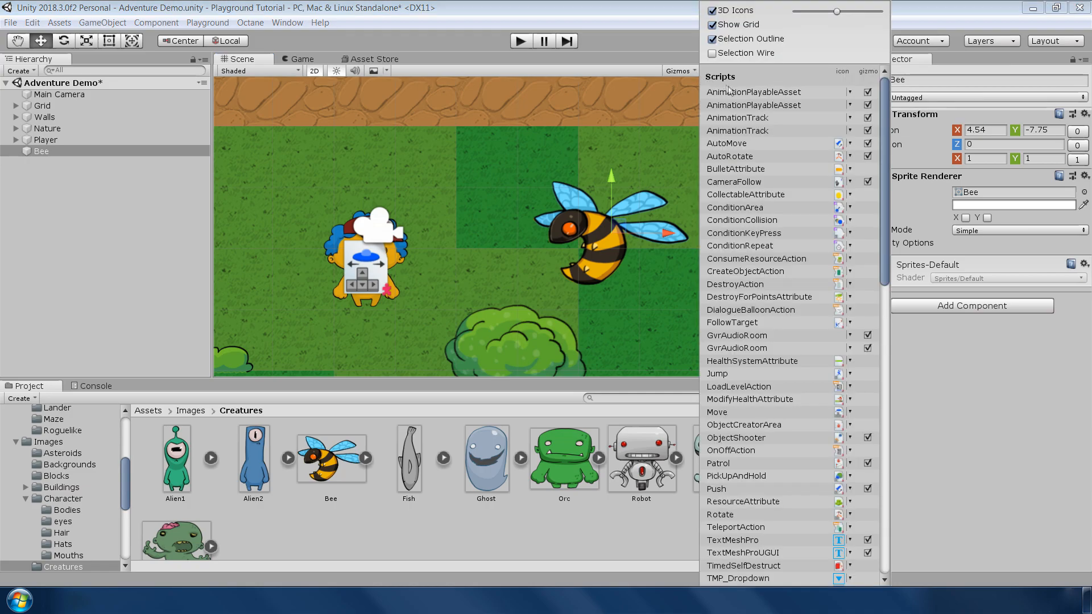
drag(836, 12, 813, 12)
text(.5)
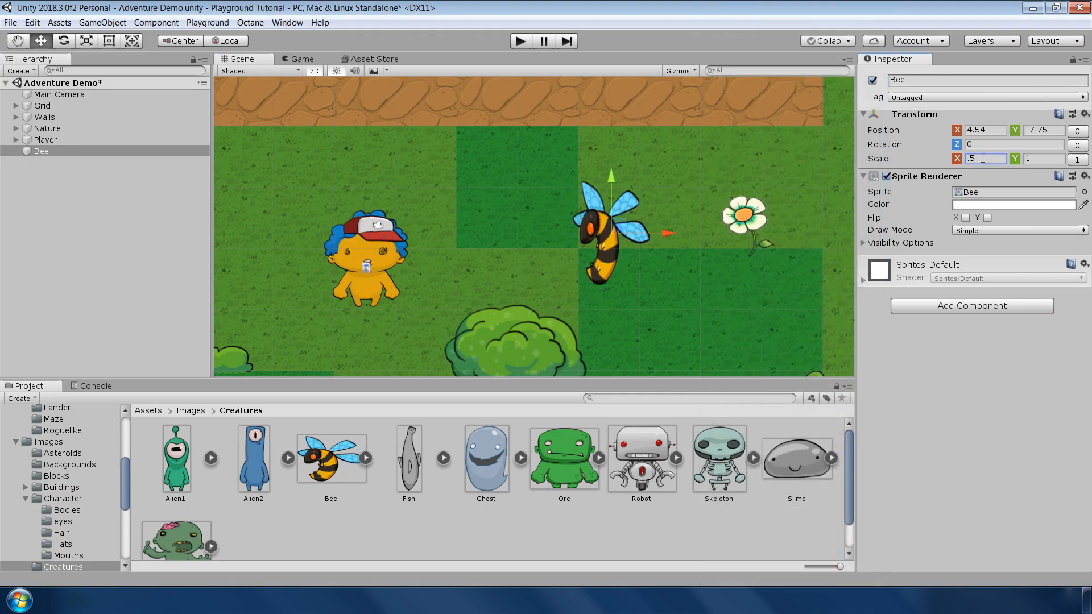
click(971, 305)
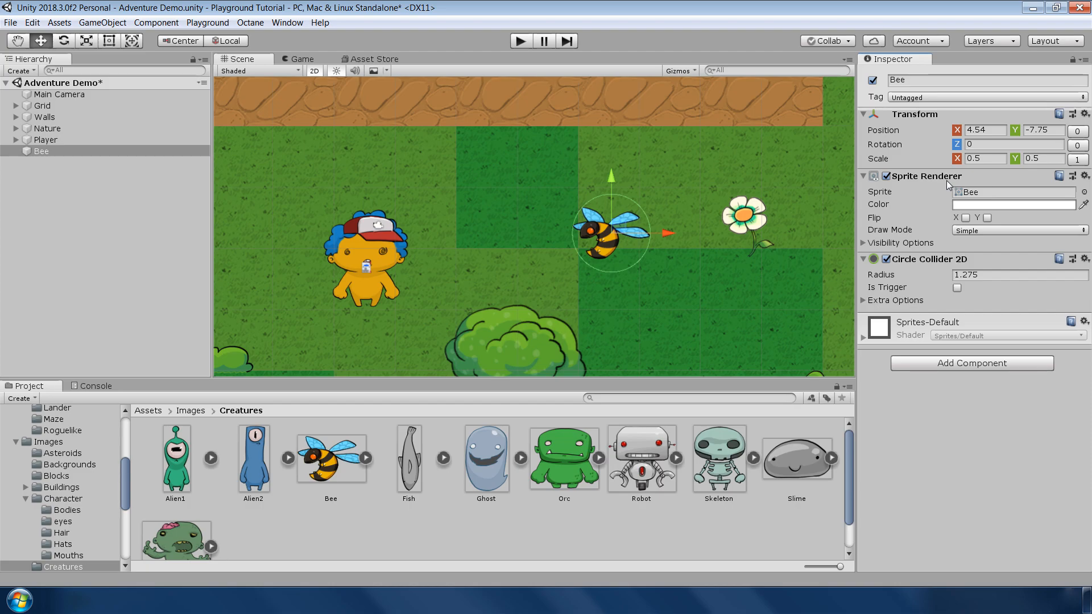
click(63, 552)
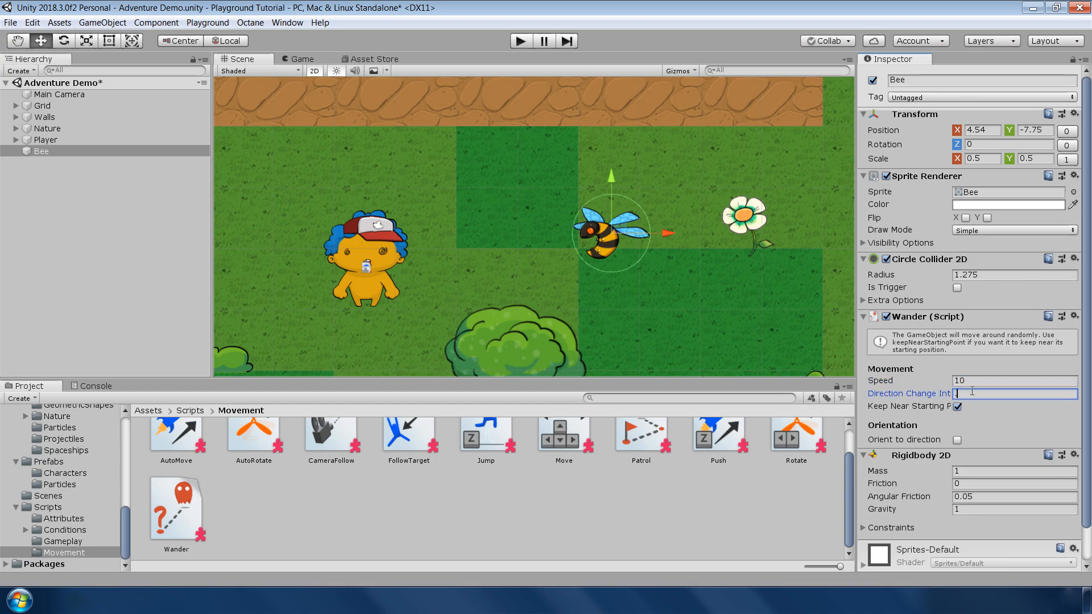
text(0.5)
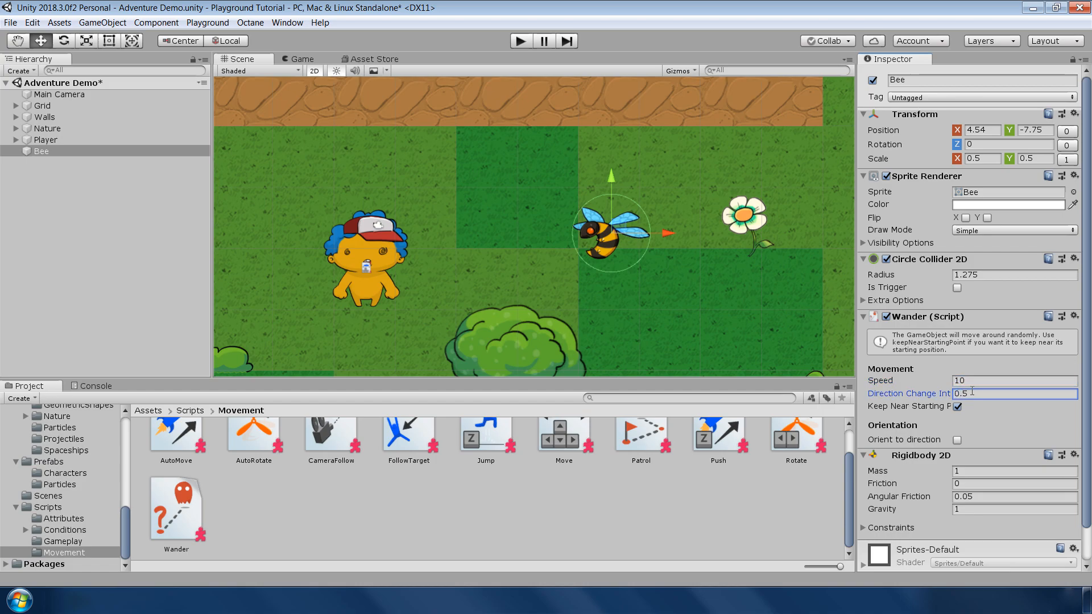
click(1014, 484)
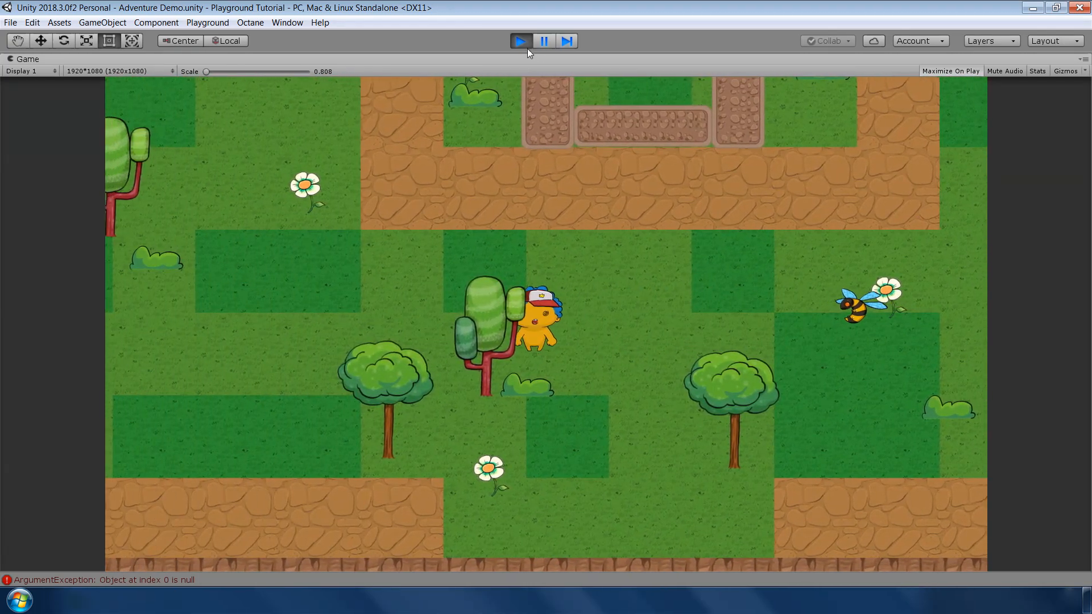
Give the Bee a Modify Health Attribute of -1 and the Player 5 health.
click(544, 40)
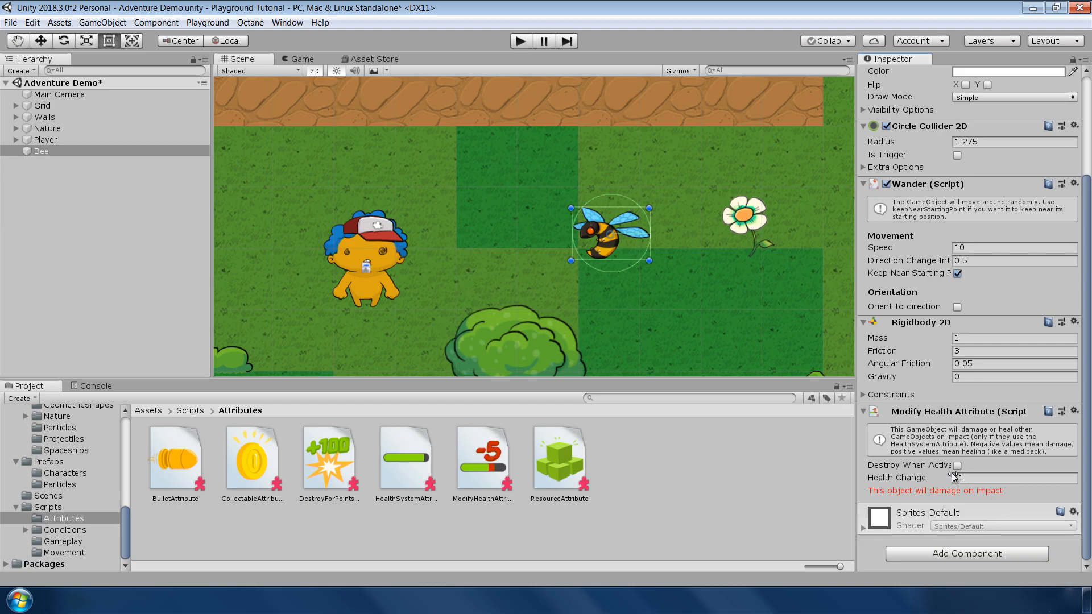
text(-1)
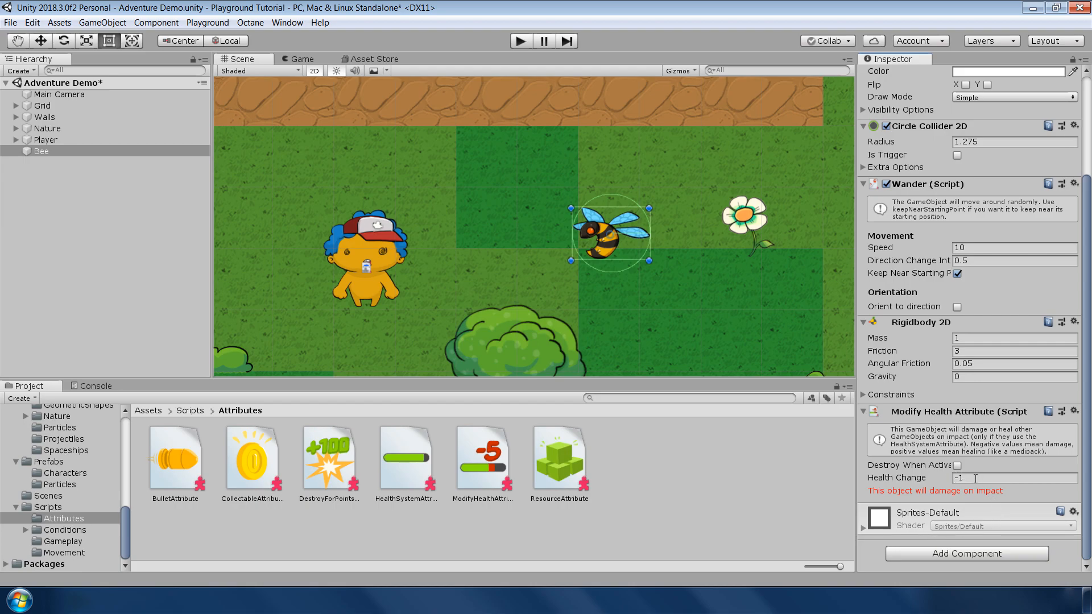
click(46, 139)
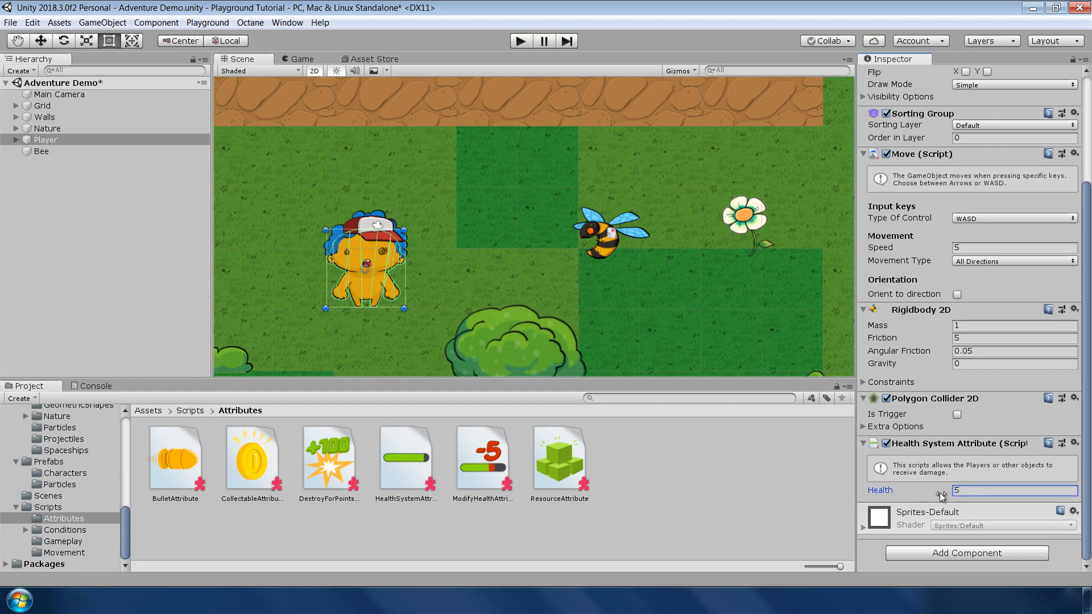
click(49, 462)
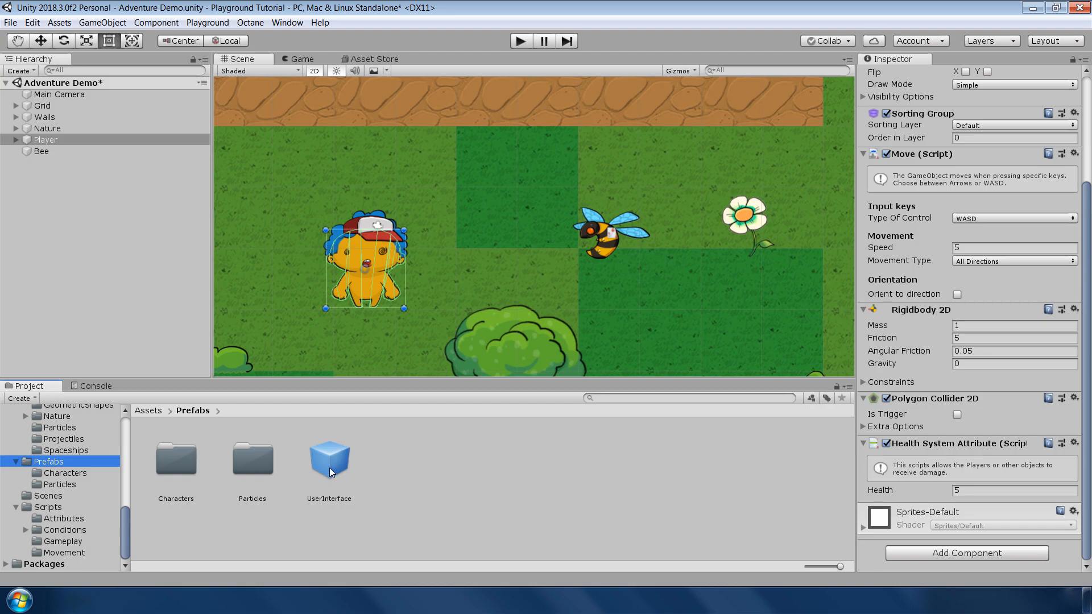
Add the UserInterface prefab and group duplicated Bees under an Enemies object.
click(302, 59)
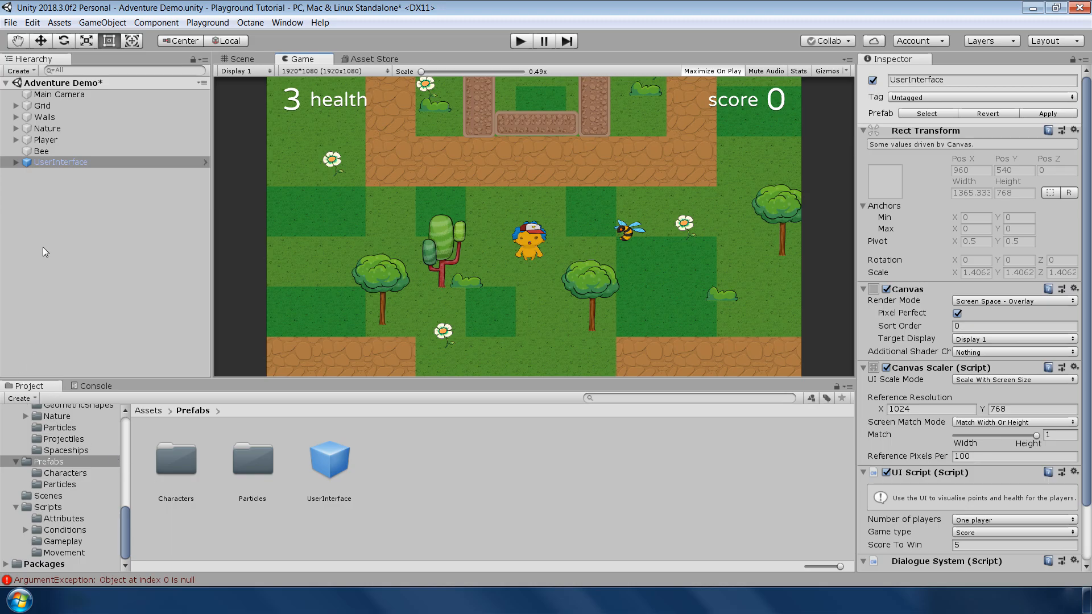
click(240, 58)
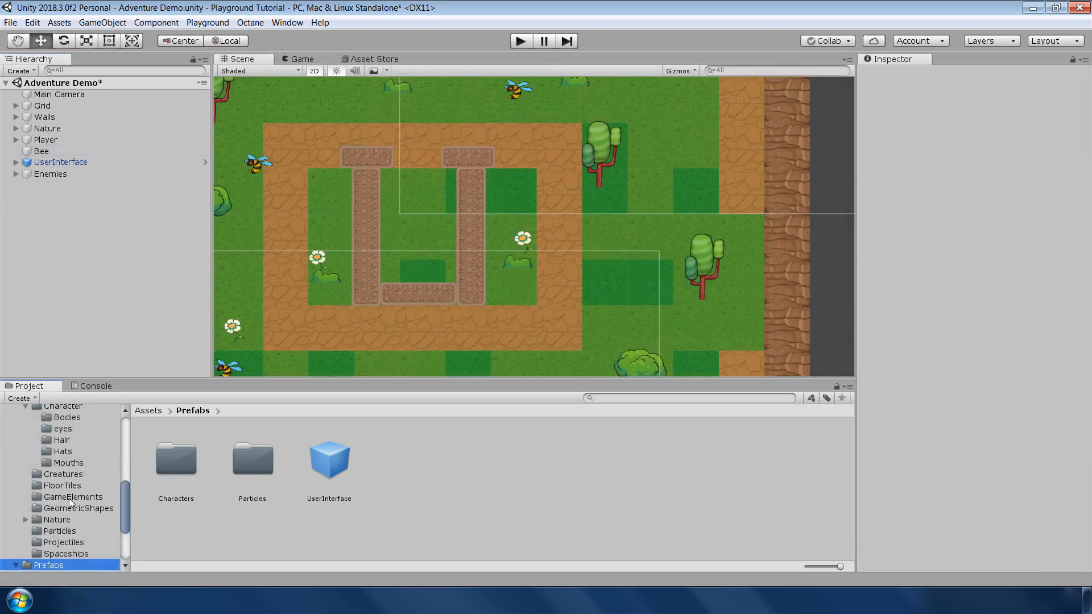
Place a Star in the maze centre with Polygon Collider 2D and Collectable Attribute.
click(720, 463)
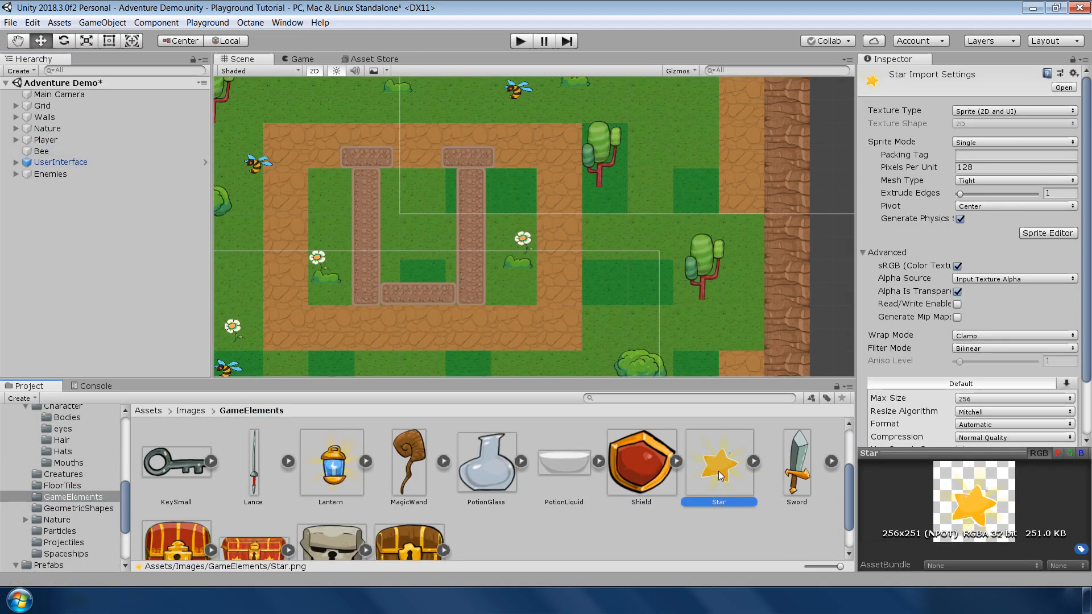
drag(719, 462, 400, 216)
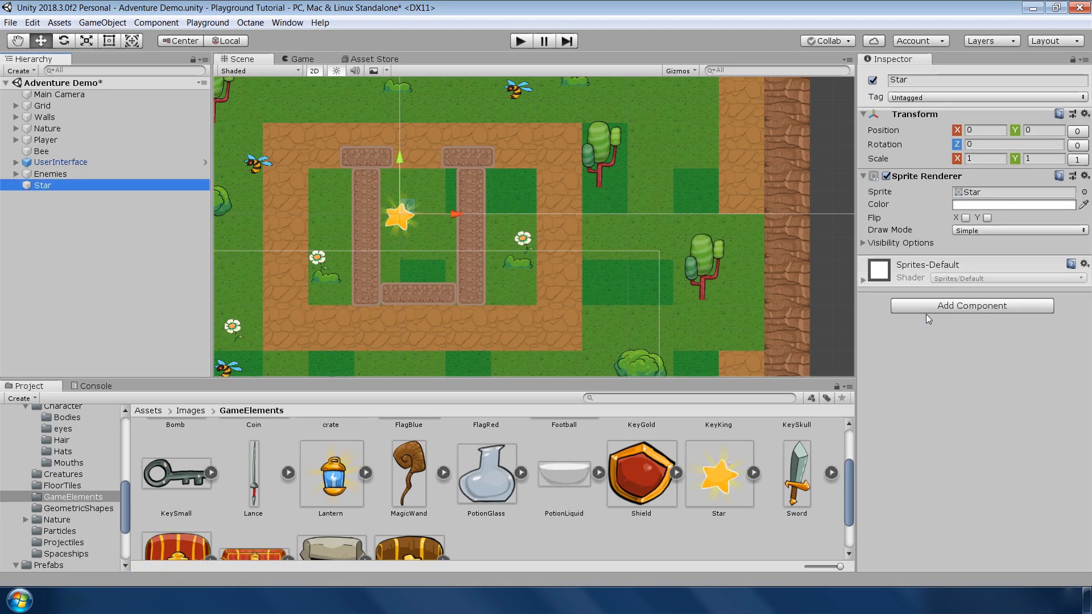
click(971, 305)
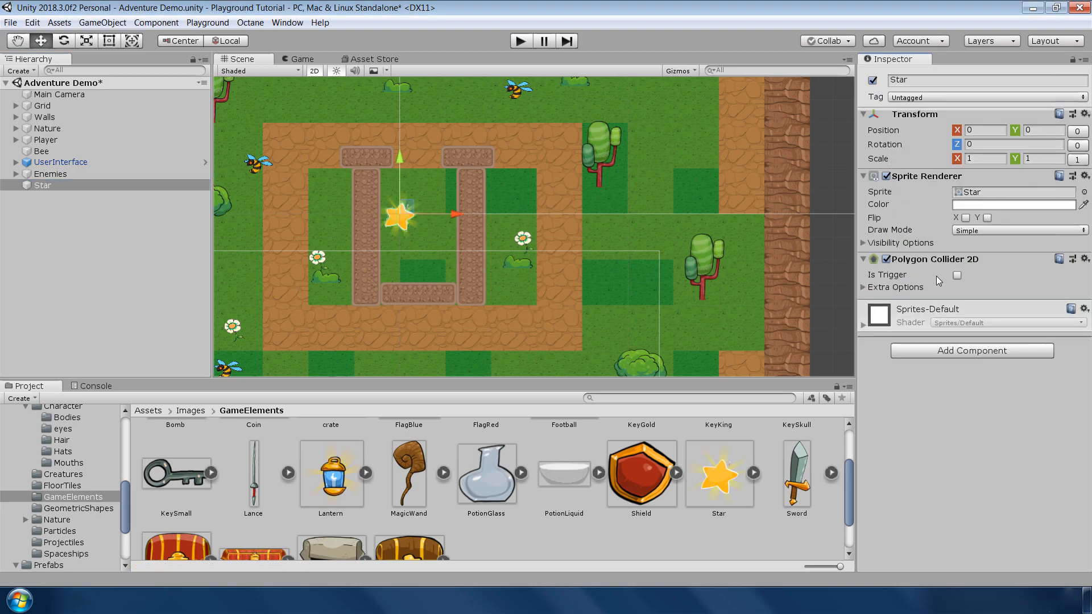
click(64, 518)
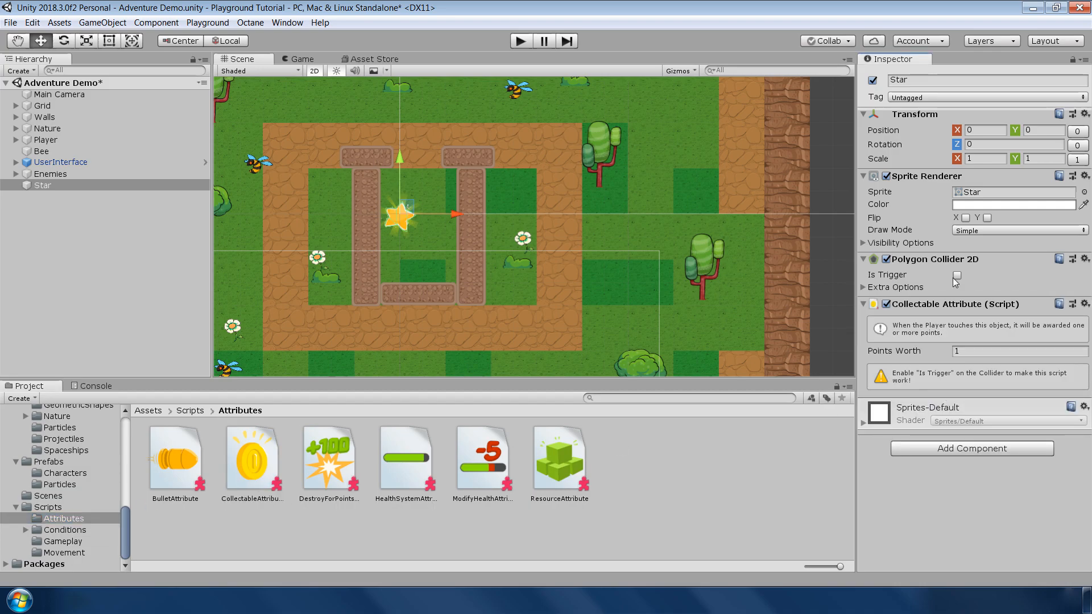
Set the UserInterface Score To Win to 3.
click(59, 162)
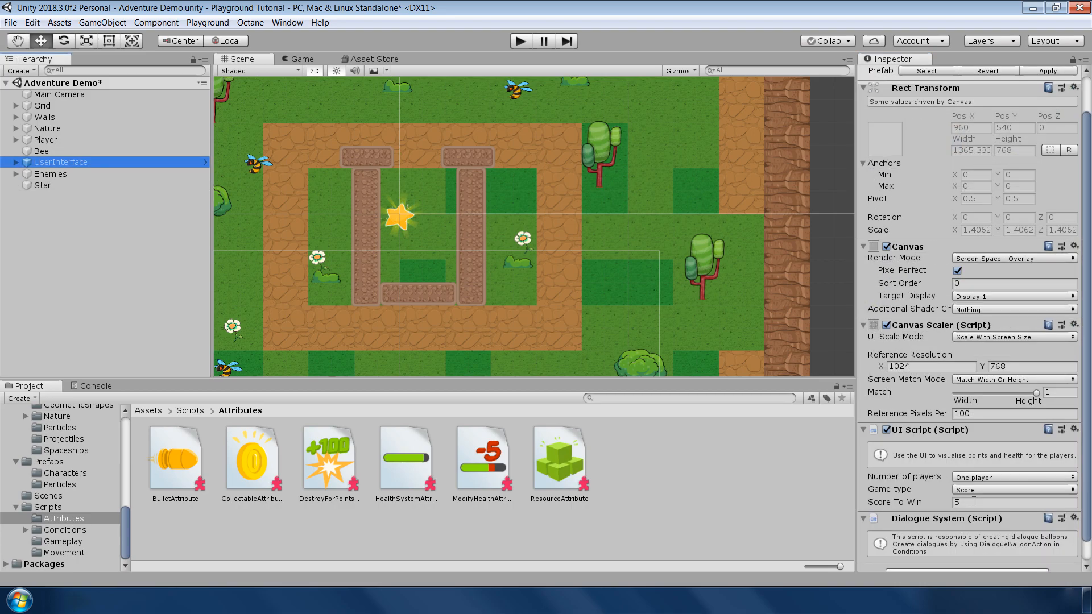
click(1010, 503)
text(3)
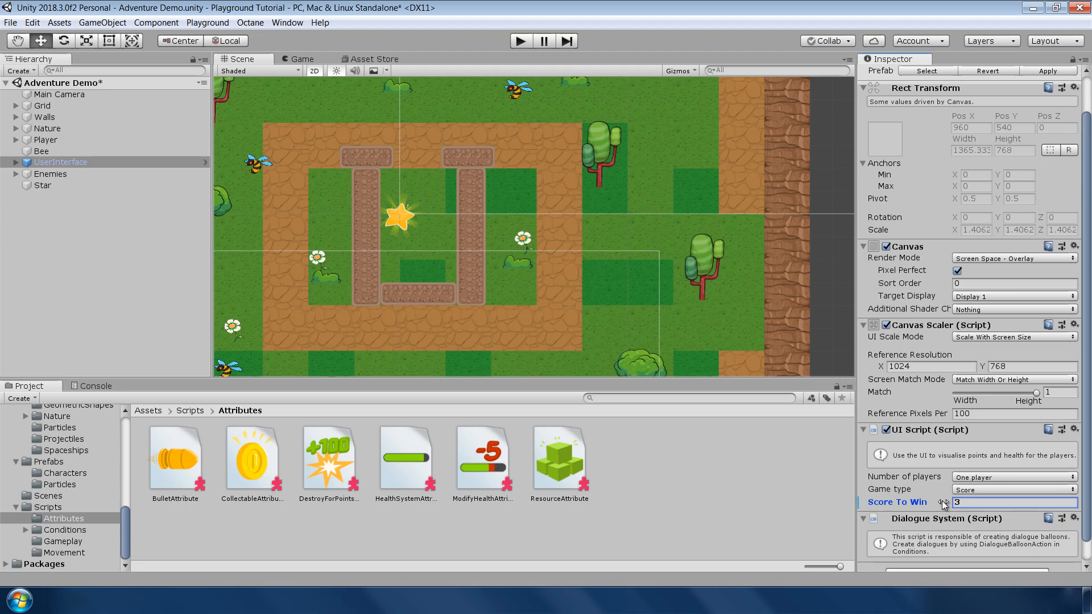
click(521, 40)
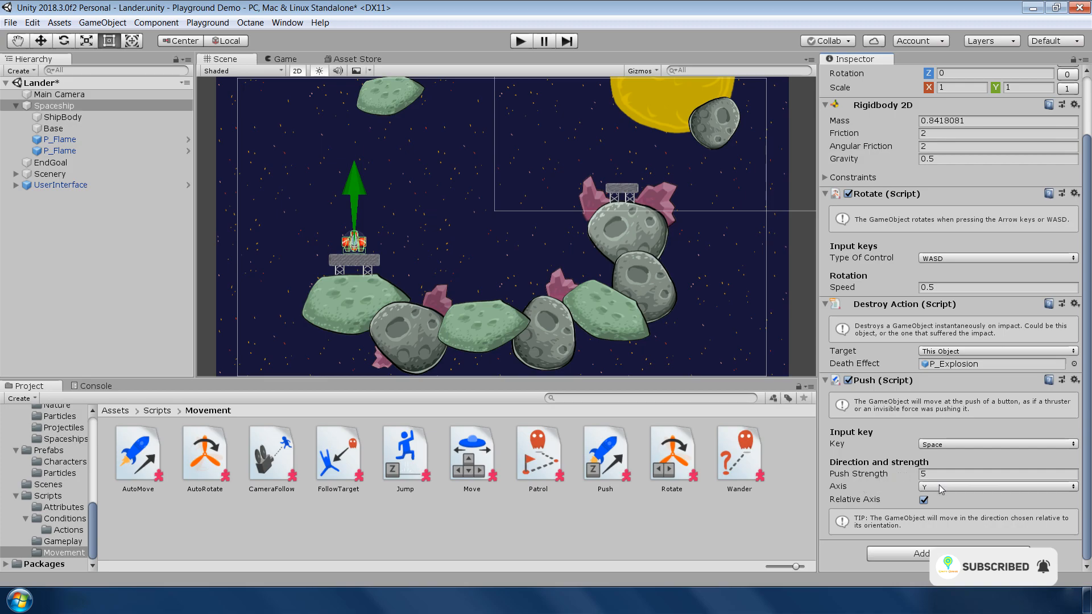
Open the Bird demo scene, maximise the Scene view, and play it.
click(519, 40)
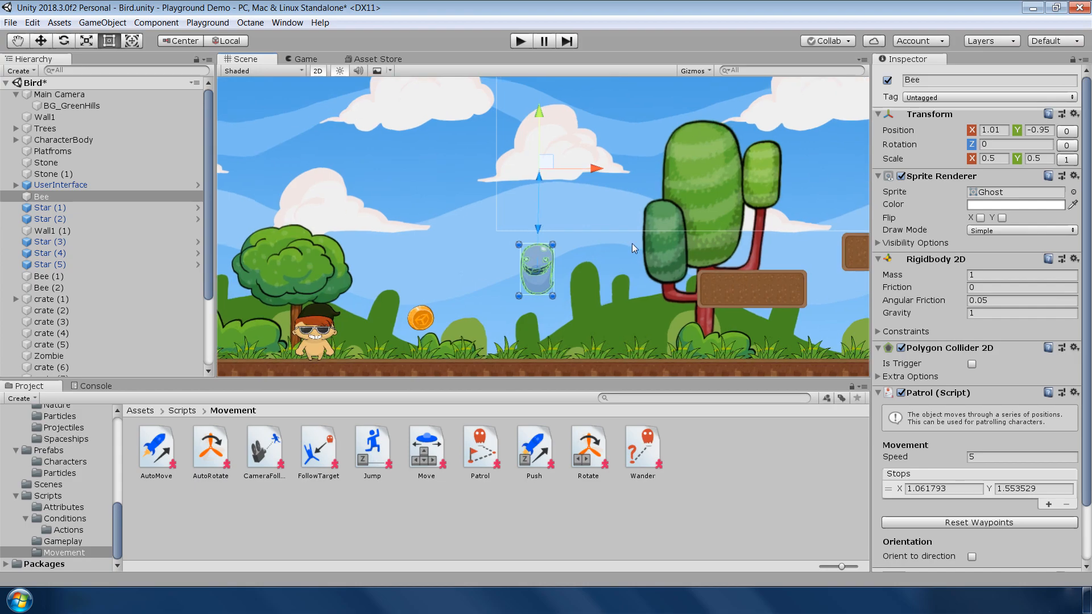
click(63, 507)
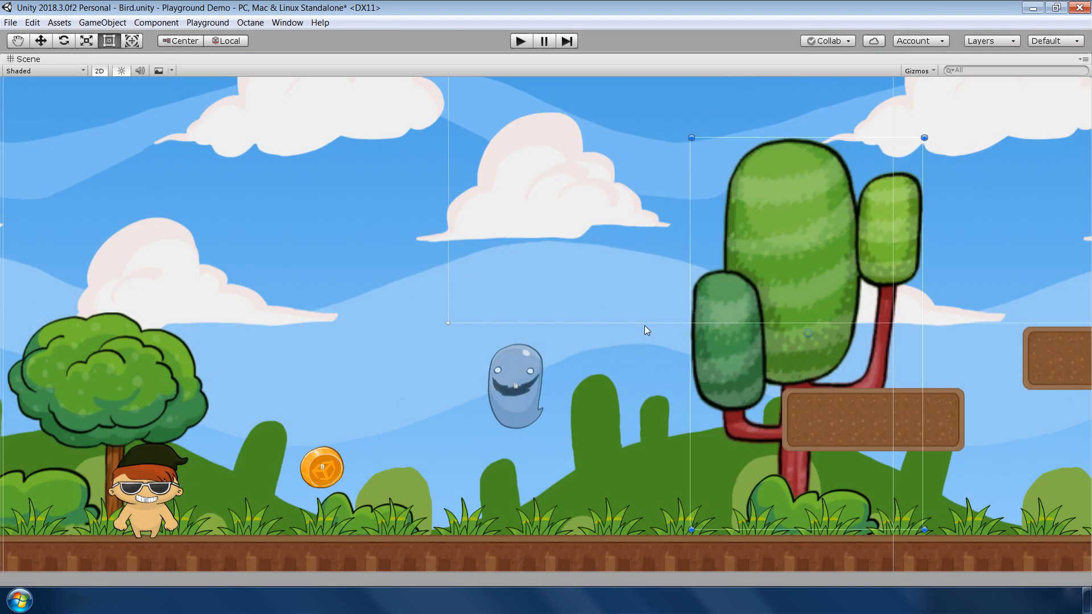
click(520, 41)
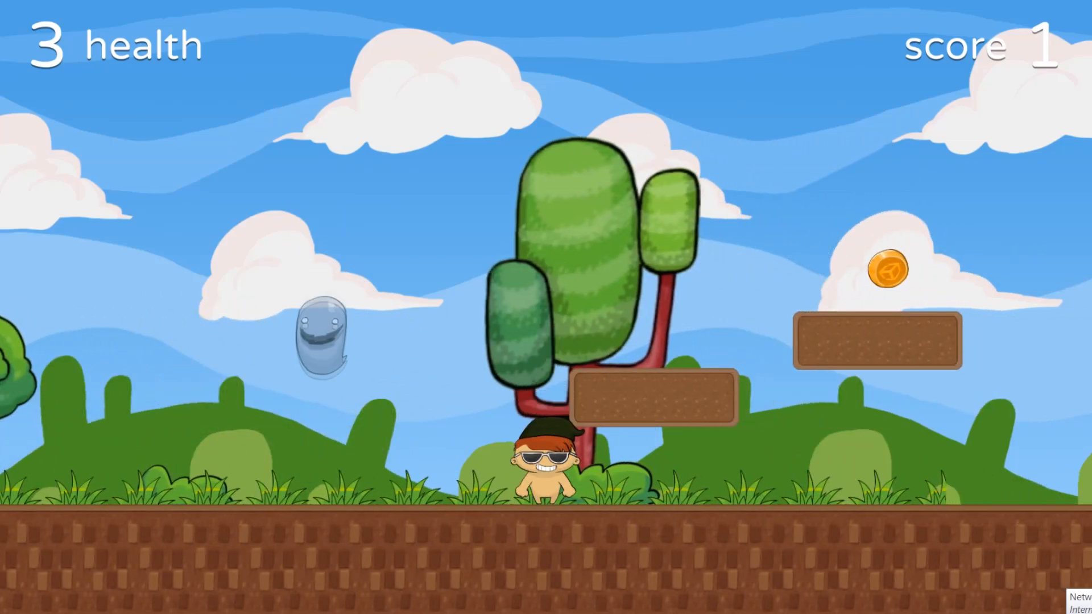